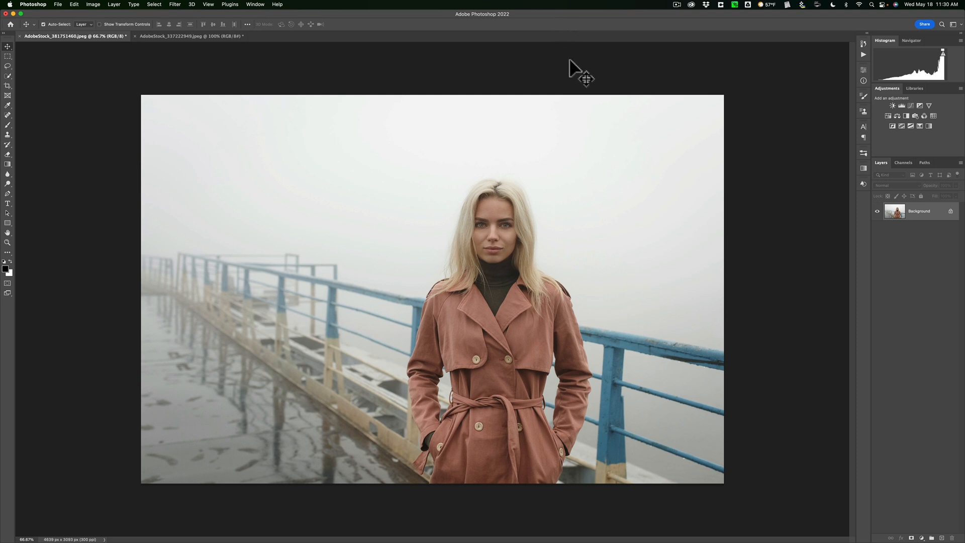
{"action": "mouse_move", "coordinate": [566, 32]}
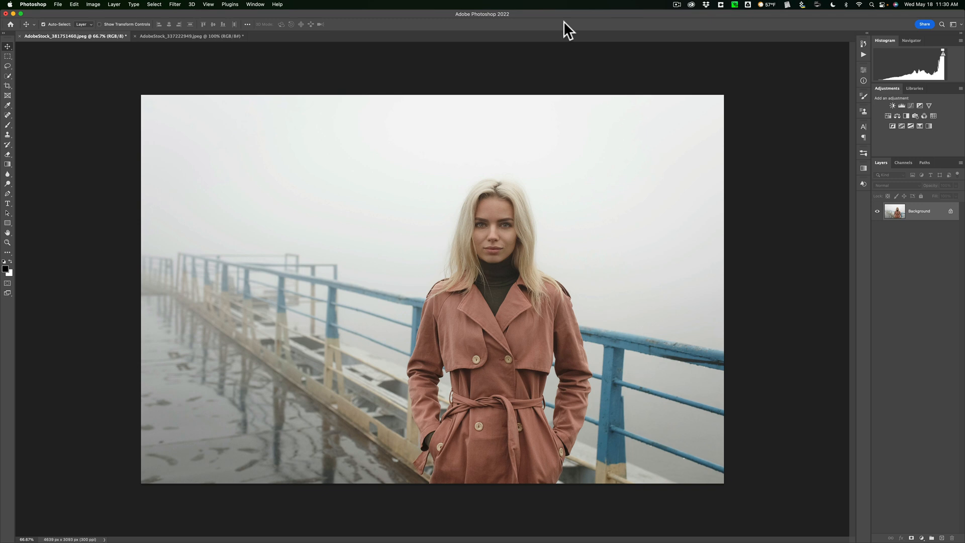
- Duplicate the Background layer of the pier photo as Layer 1 with Cmd+J
{"action": "key", "text": "cmd+j"}
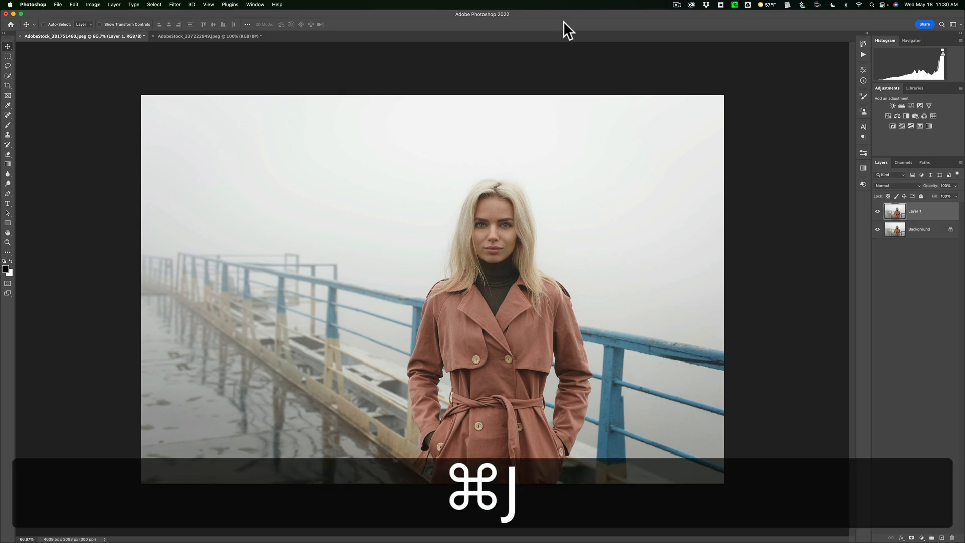
{"action": "key", "text": "cmd+j"}
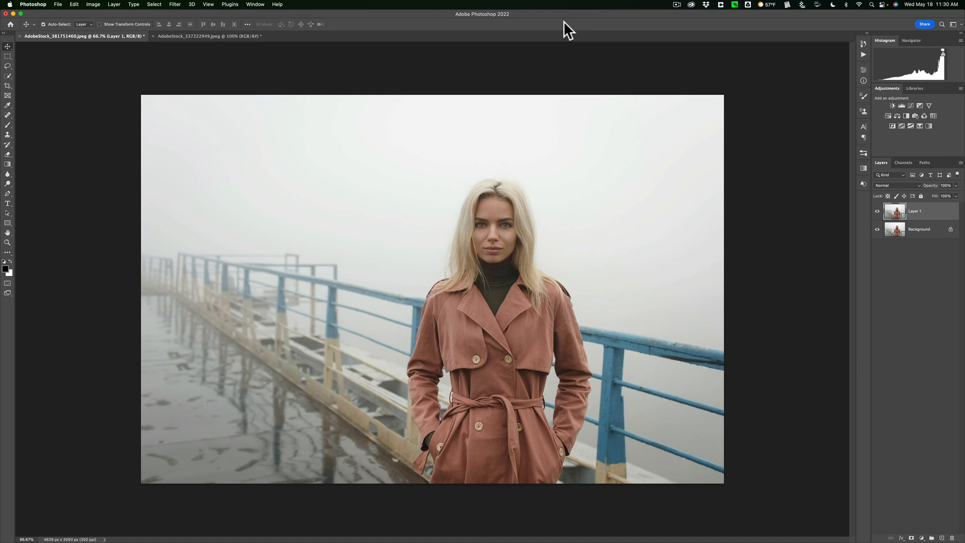
{"action": "mouse_move", "coordinate": [557, 33]}
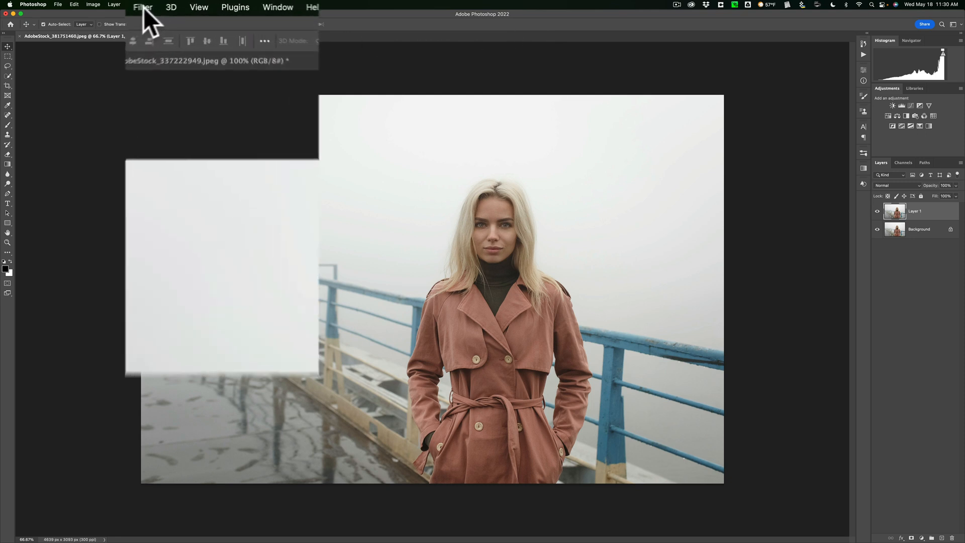
- In the Filter Gallery, try Palette Knife with stroke size 23, lower detail and softness 5
{"action": "left_click", "coordinate": [128, 7]}
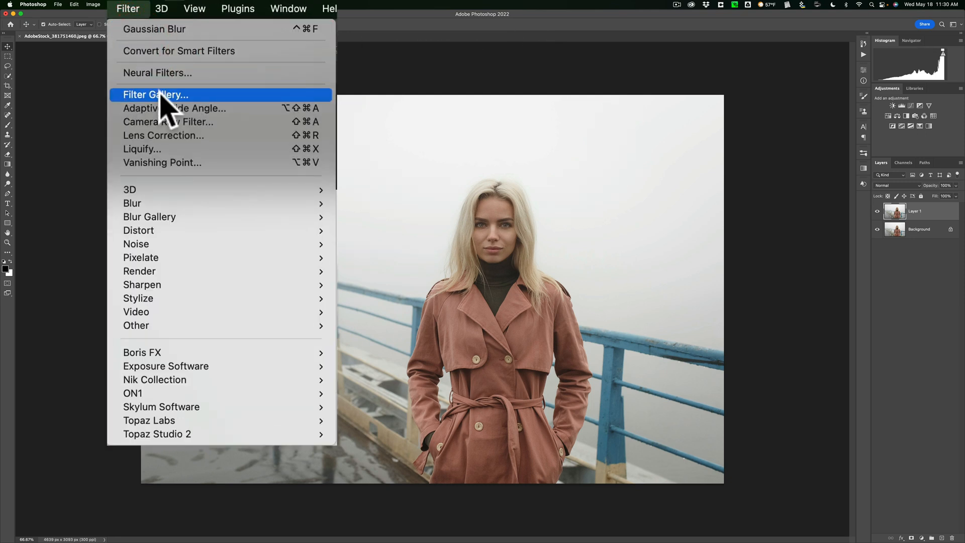
{"action": "left_click", "coordinate": [155, 95]}
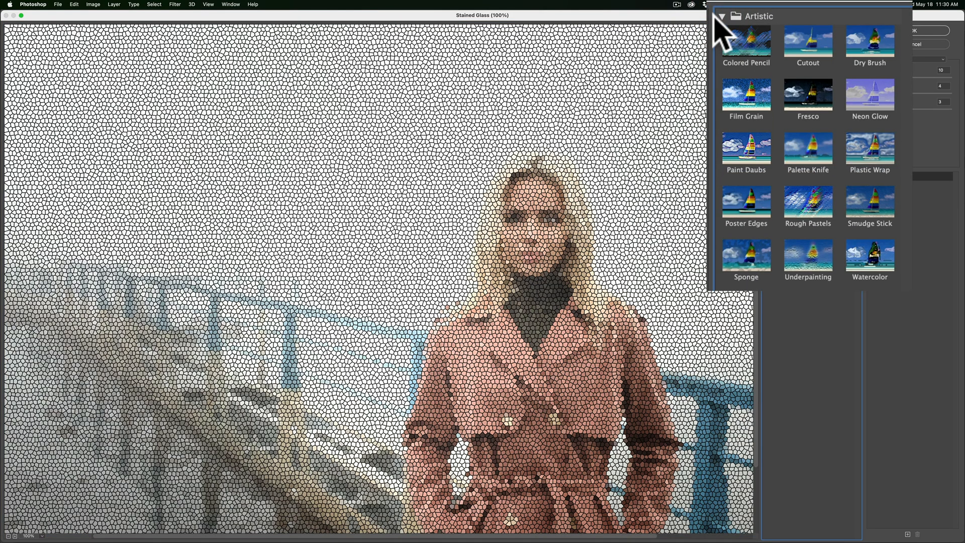
{"action": "mouse_move", "coordinate": [813, 160]}
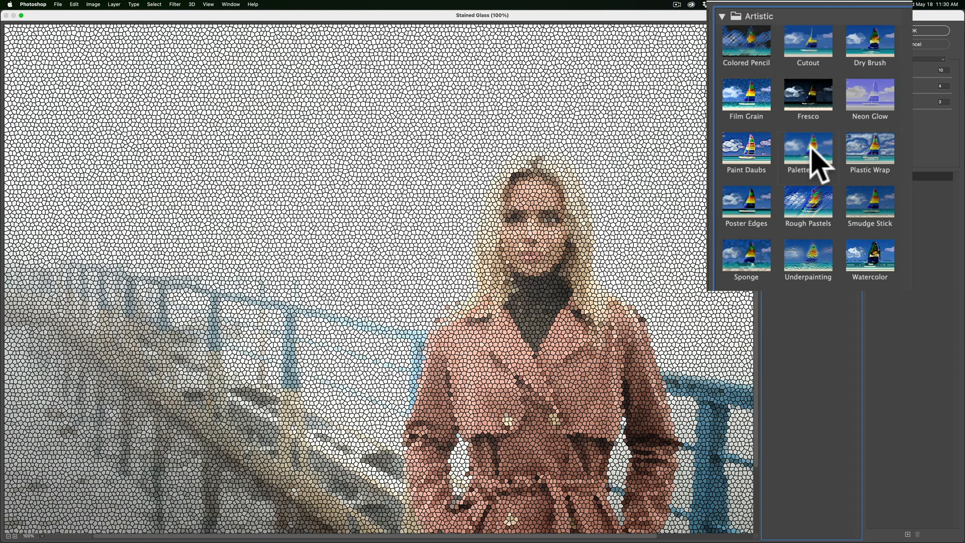
{"action": "left_click", "coordinate": [808, 153]}
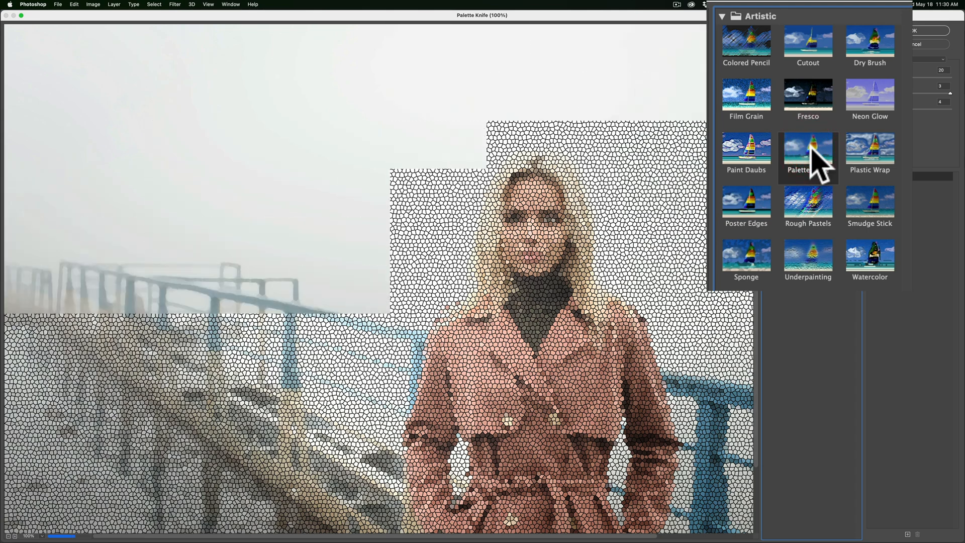
{"action": "left_click", "coordinate": [808, 154]}
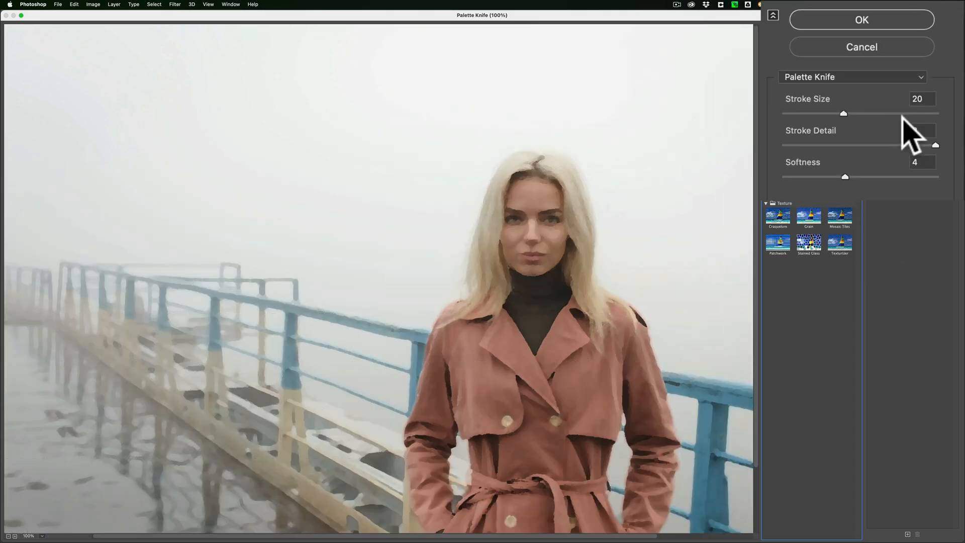
{"action": "left_click_drag", "start_coordinate": [844, 114], "coordinate": [893, 113]}
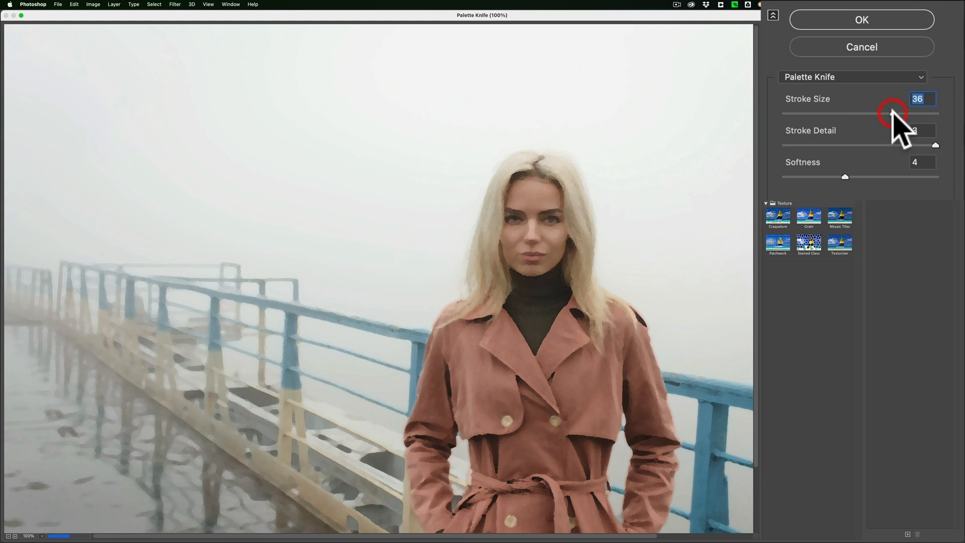
{"action": "left_click", "coordinate": [921, 130]}
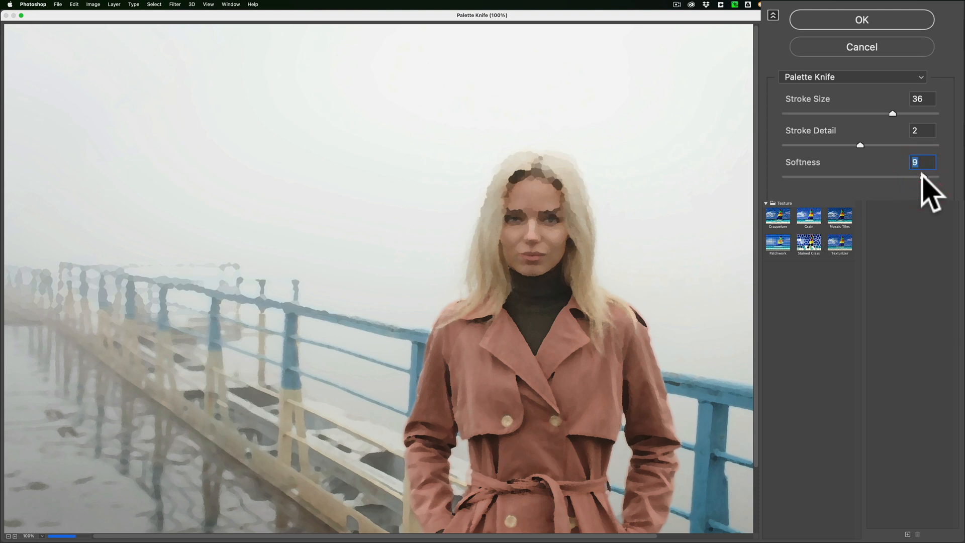
{"action": "left_click_drag", "start_coordinate": [926, 179], "coordinate": [857, 179]}
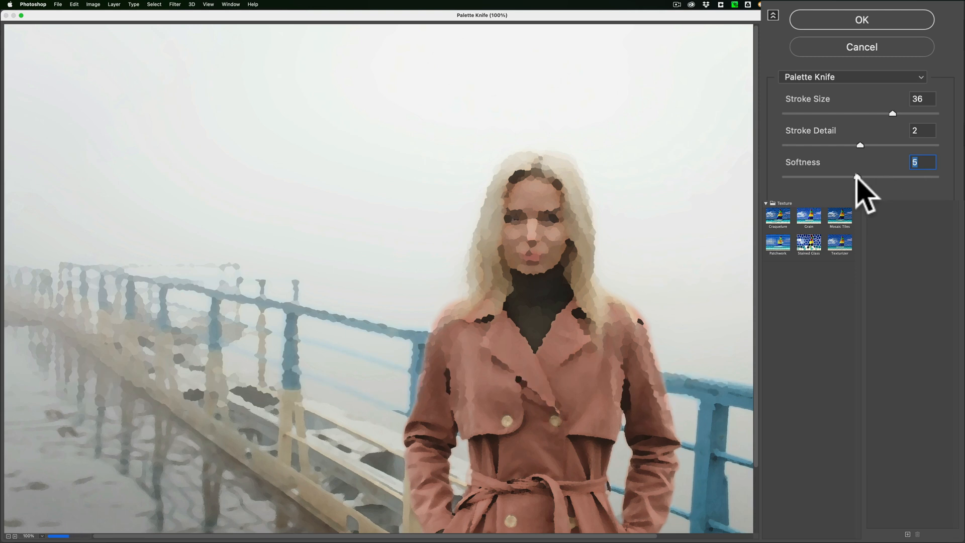
{"action": "left_click_drag", "start_coordinate": [892, 114], "coordinate": [851, 114]}
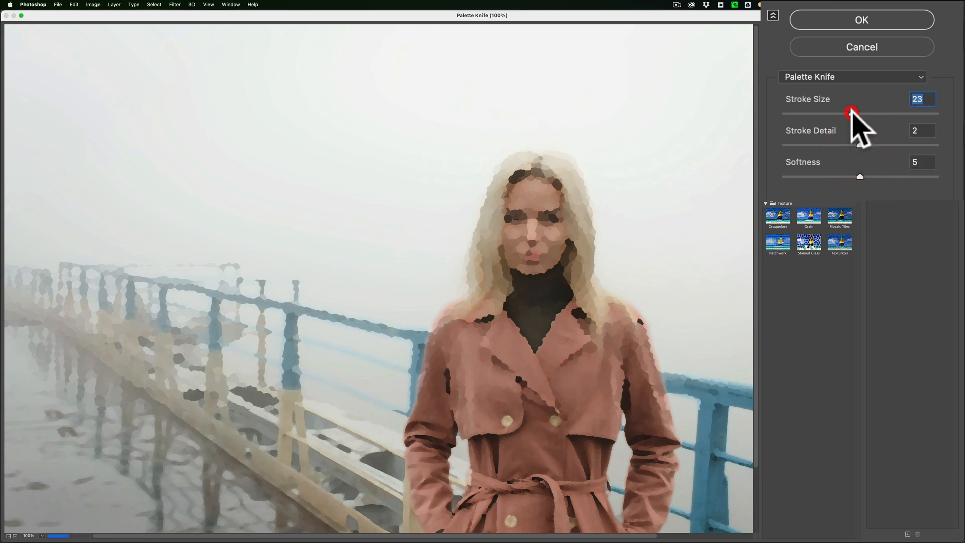
- Switch to Dry Brush with brush size 8, detail 9 and texture 2
{"action": "left_click", "coordinate": [838, 41]}
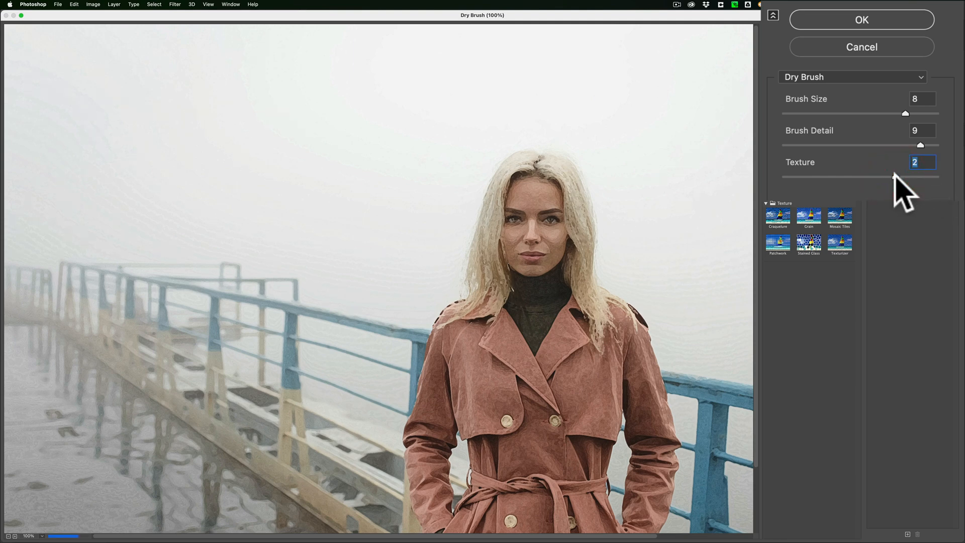
{"action": "left_click", "coordinate": [911, 177]}
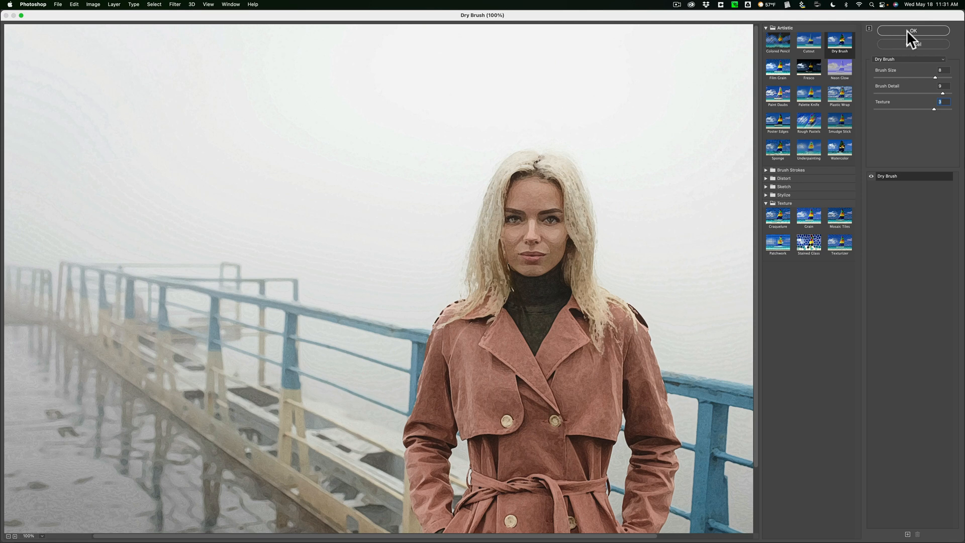
- Apply the Dry Brush effect and duplicate the painted layer for the sketch
{"action": "left_click", "coordinate": [913, 31]}
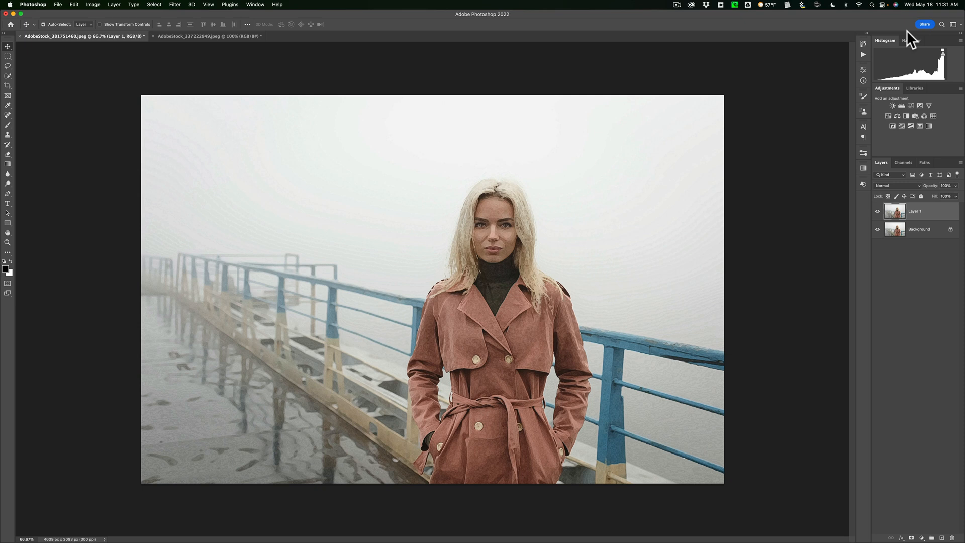
{"action": "key", "text": "cmd+j"}
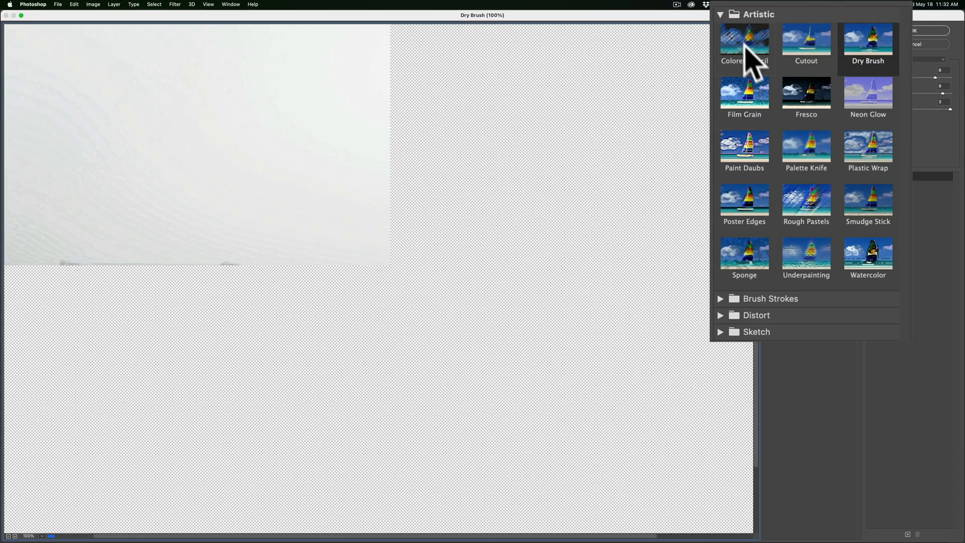
- Apply a Sketch > Charcoal effect with adjusted detail and Light/Dark Balance 32 to the duplicate
{"action": "left_click", "coordinate": [720, 14]}
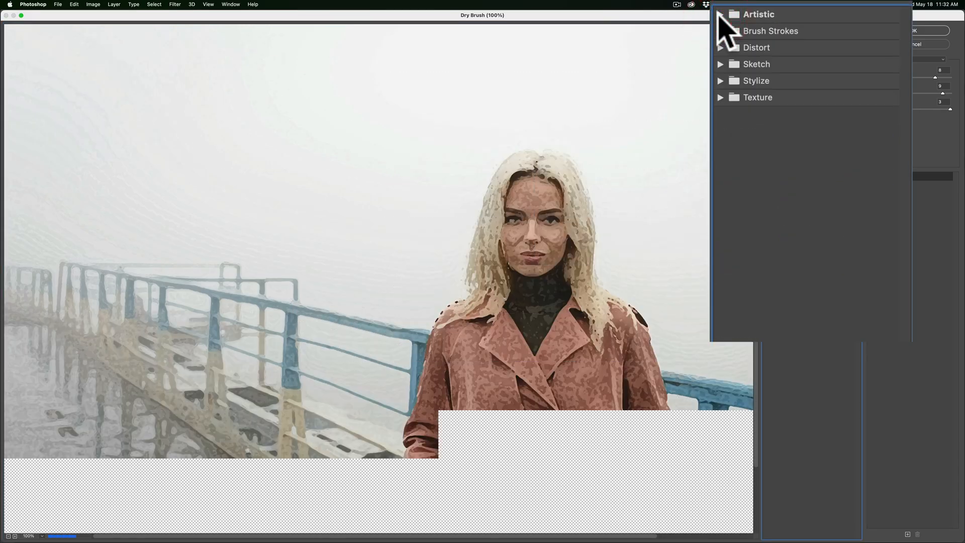
{"action": "left_click", "coordinate": [756, 64]}
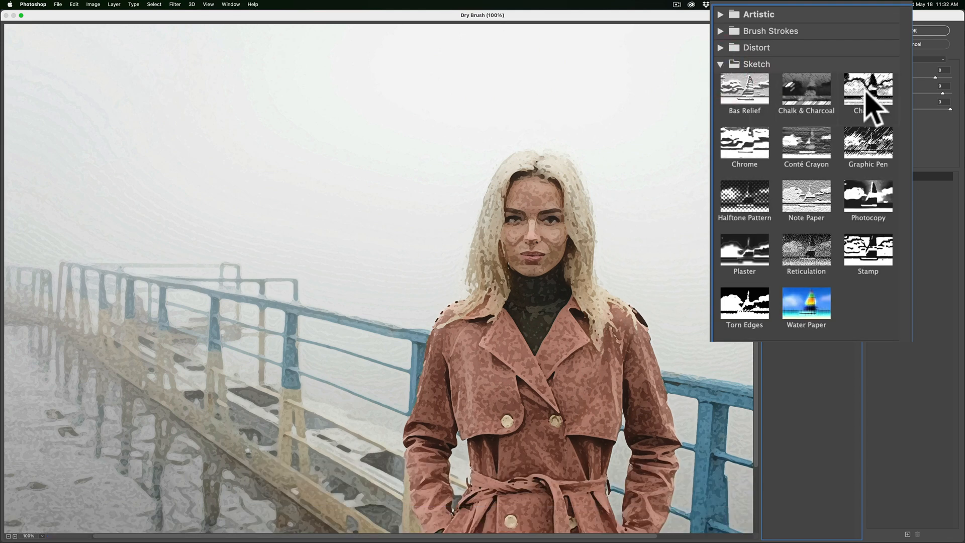
{"action": "left_click", "coordinate": [868, 91]}
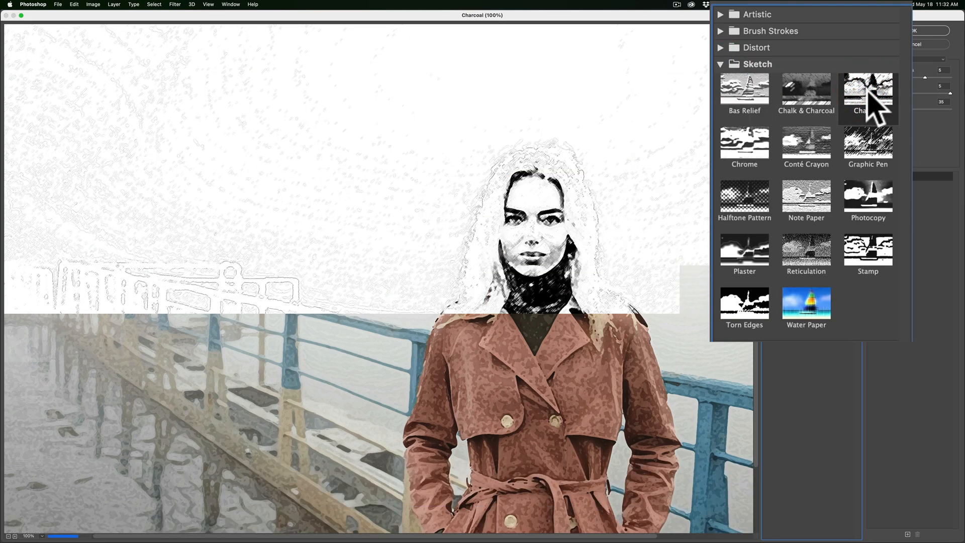
{"action": "left_click", "coordinate": [868, 92]}
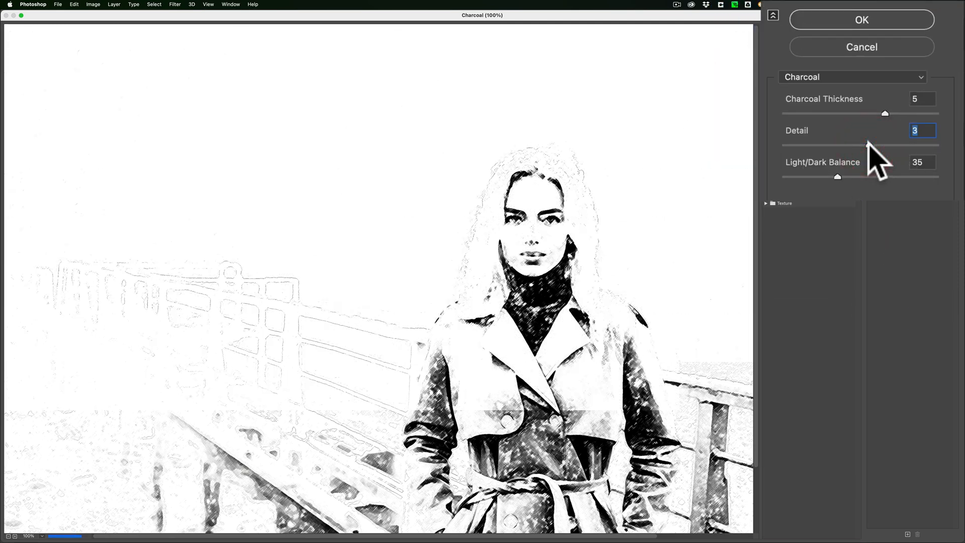
{"action": "left_click_drag", "start_coordinate": [885, 145], "coordinate": [868, 145]}
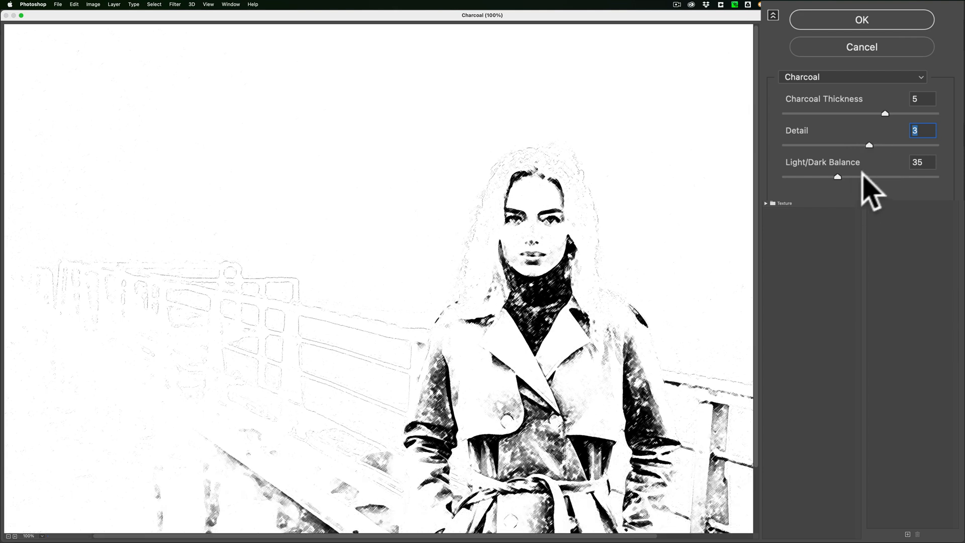
{"action": "left_click_drag", "start_coordinate": [838, 177], "coordinate": [873, 177]}
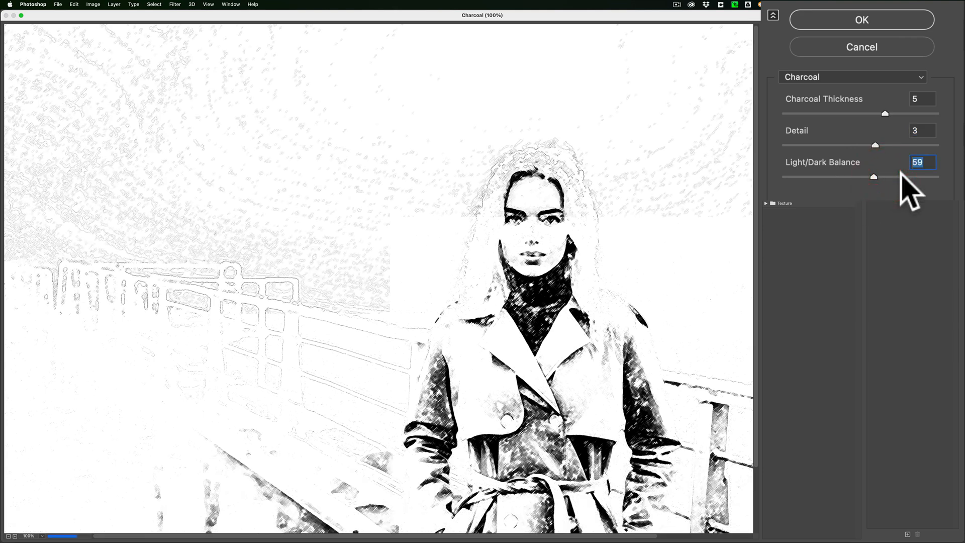
{"action": "left_click_drag", "start_coordinate": [872, 177], "coordinate": [818, 177]}
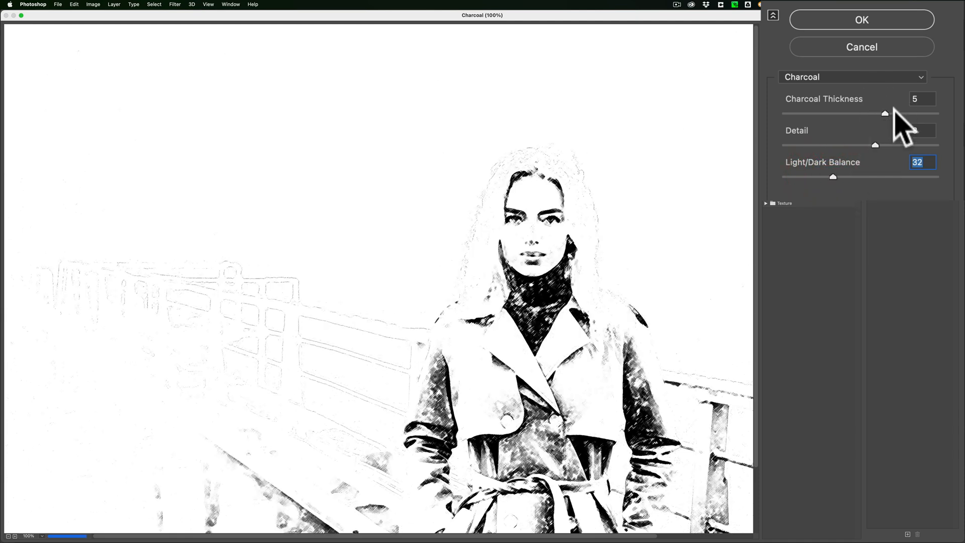
{"action": "left_click", "coordinate": [922, 98]}
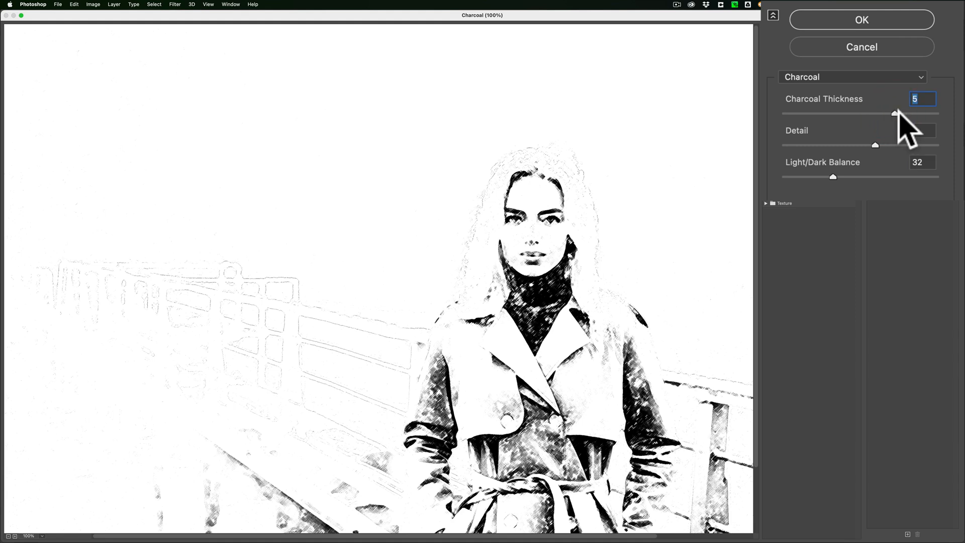
{"action": "left_click", "coordinate": [861, 20]}
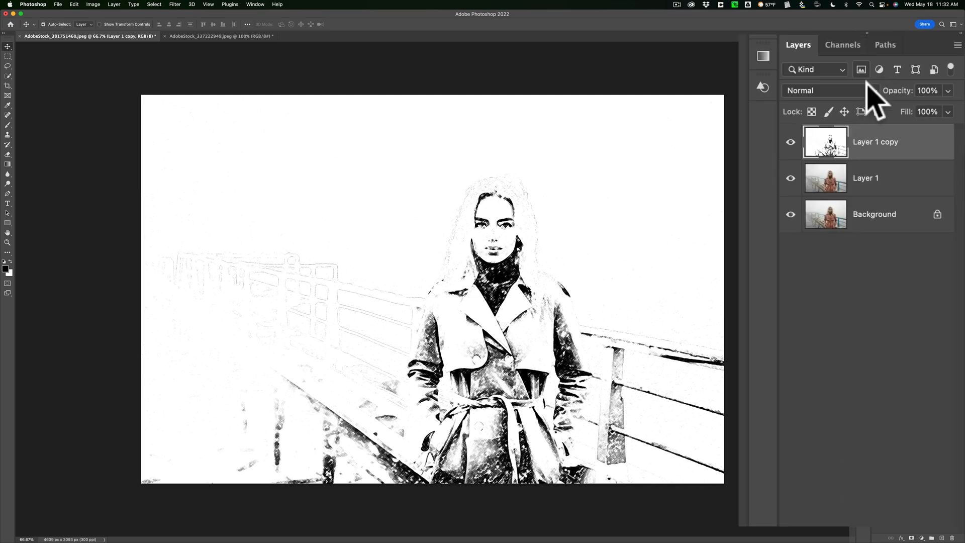
- Set the sketch layer to Darker Color and toggle its visibility to compare
{"action": "left_click", "coordinate": [824, 90]}
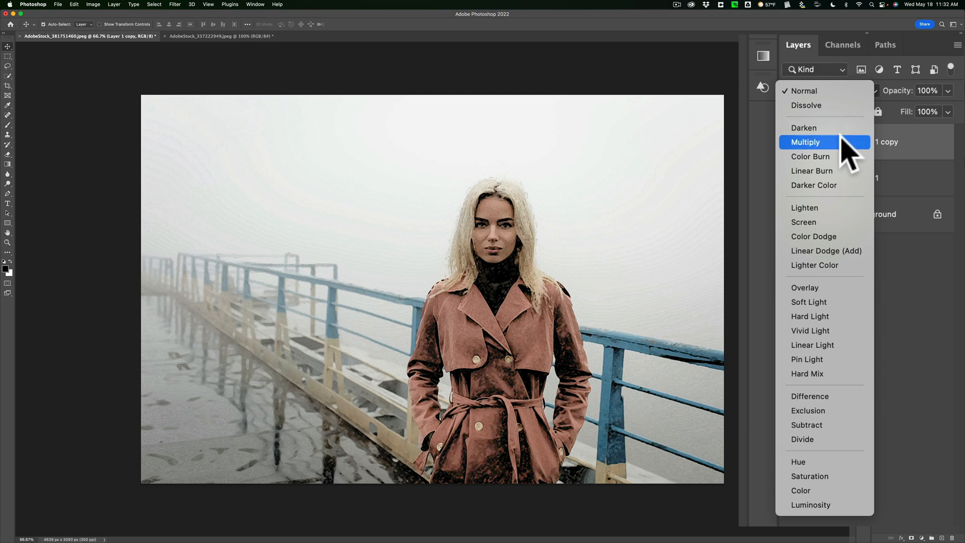
{"action": "mouse_move", "coordinate": [812, 171]}
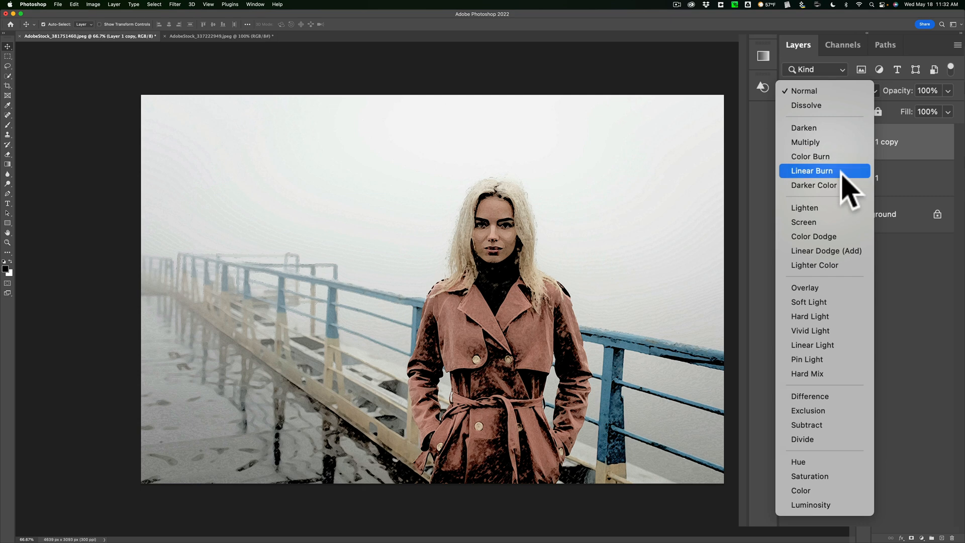
{"action": "mouse_move", "coordinate": [813, 185]}
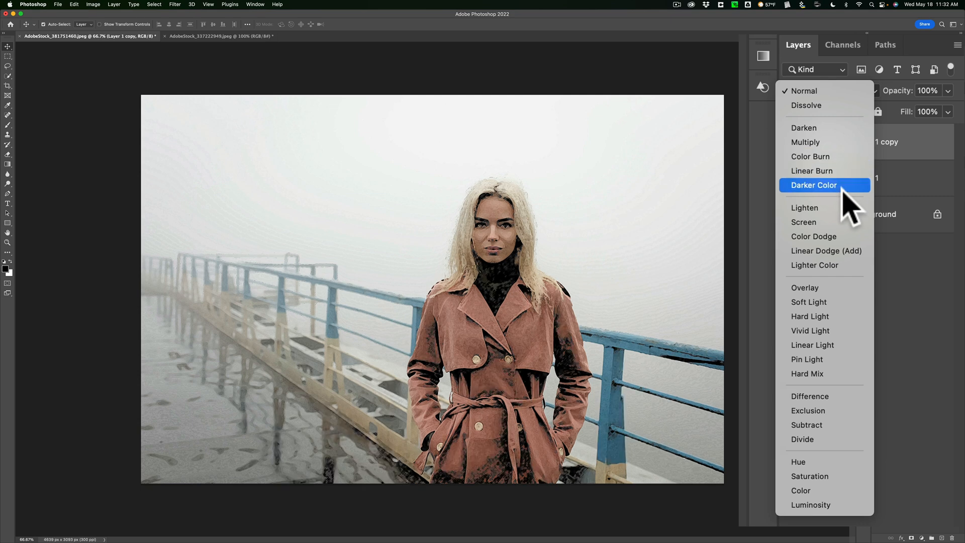
{"action": "mouse_move", "coordinate": [804, 221]}
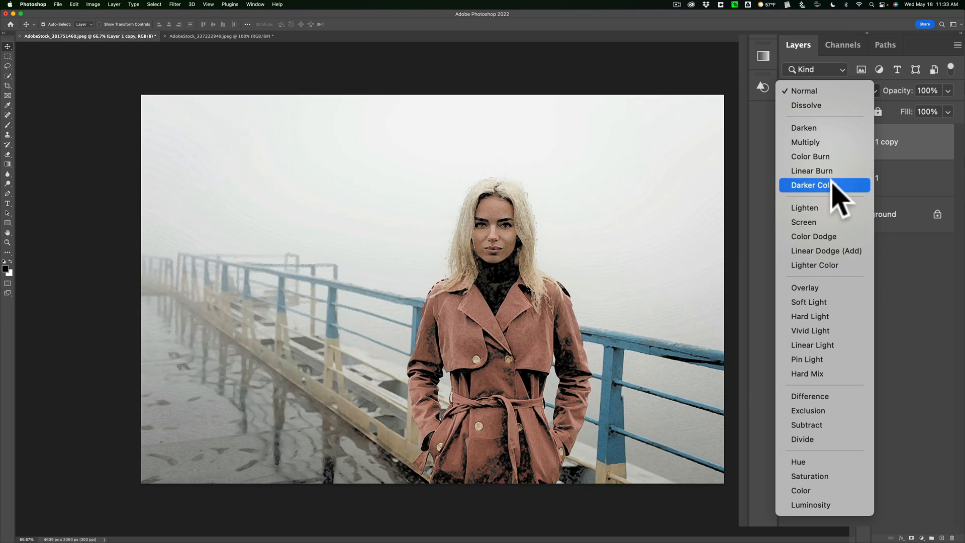
{"action": "mouse_move", "coordinate": [850, 203]}
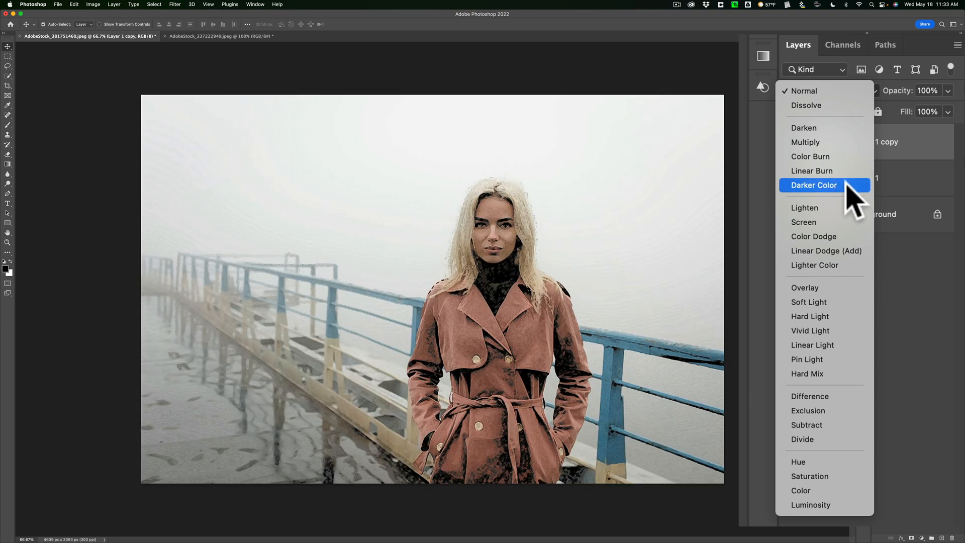
{"action": "left_click", "coordinate": [813, 185]}
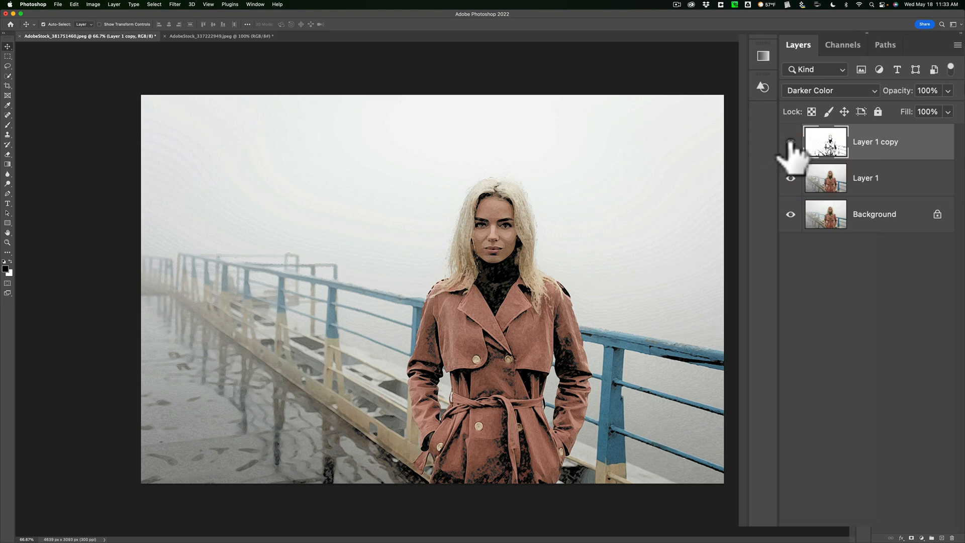
{"action": "left_click", "coordinate": [790, 142]}
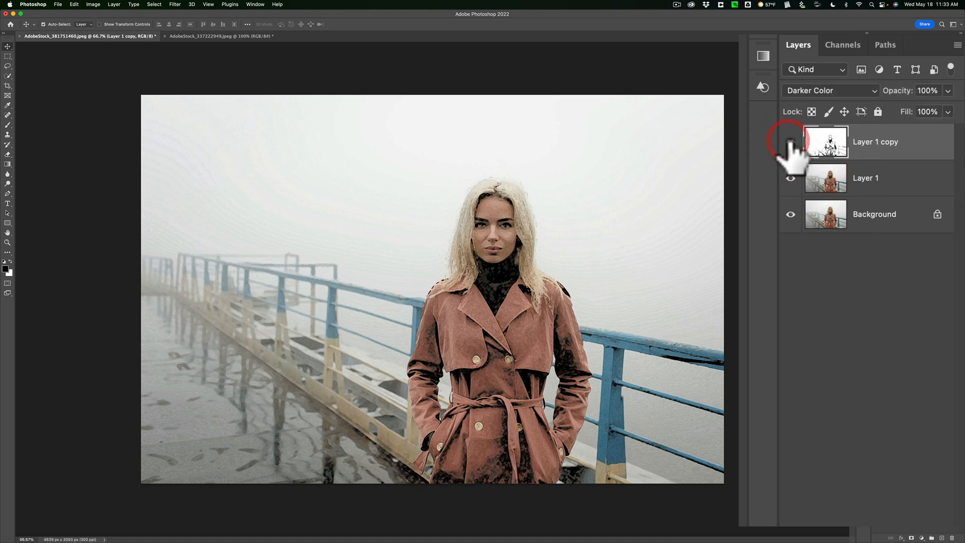
{"action": "left_click", "coordinate": [790, 142]}
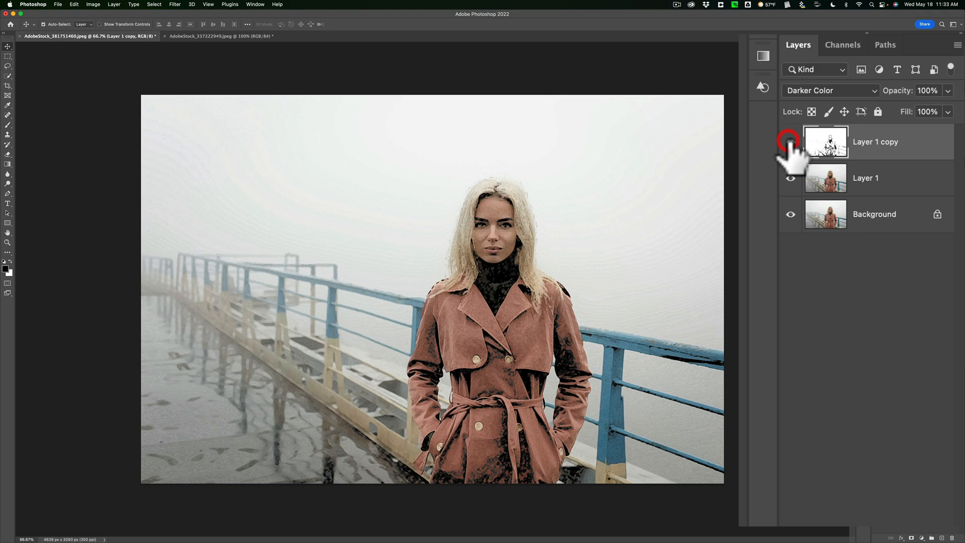
{"action": "left_click", "coordinate": [791, 142]}
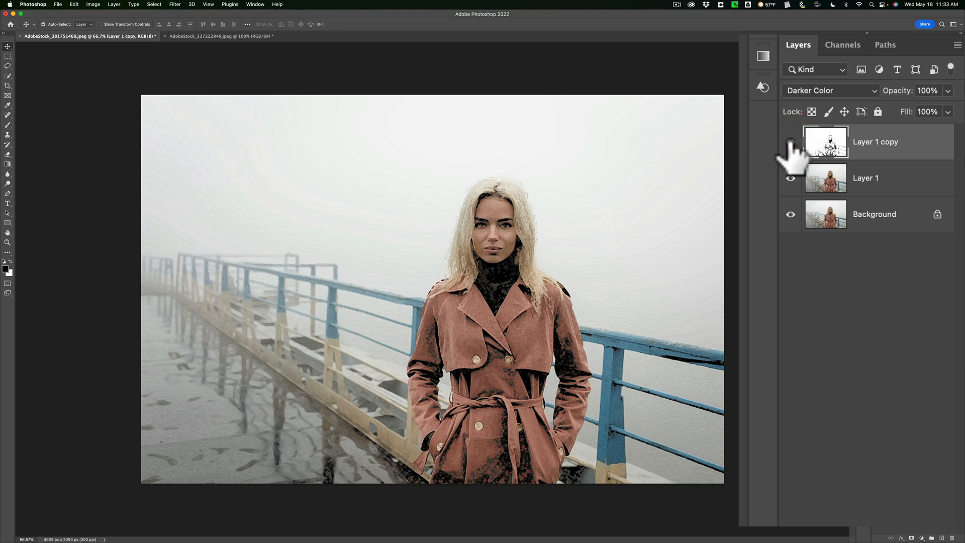
{"action": "left_click", "coordinate": [790, 142]}
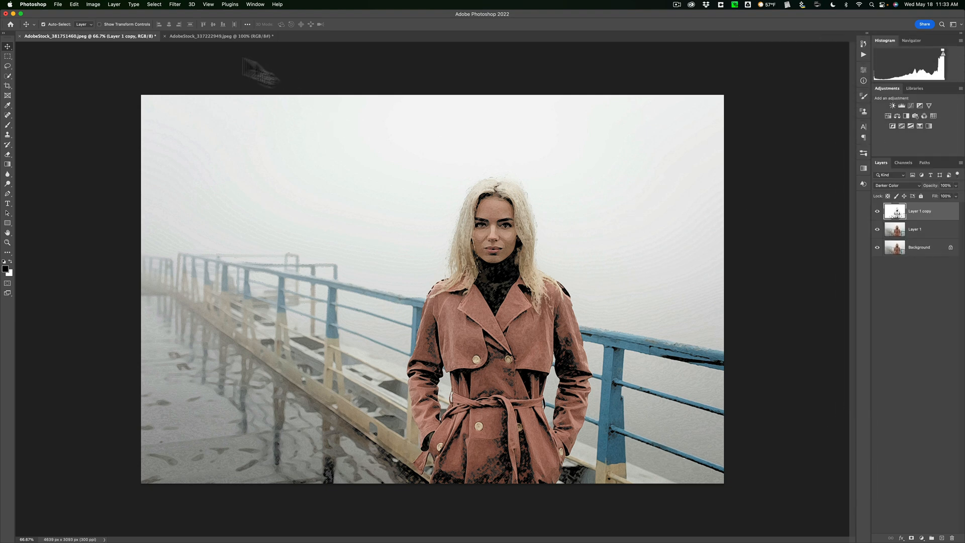
{"action": "left_click", "coordinate": [215, 36]}
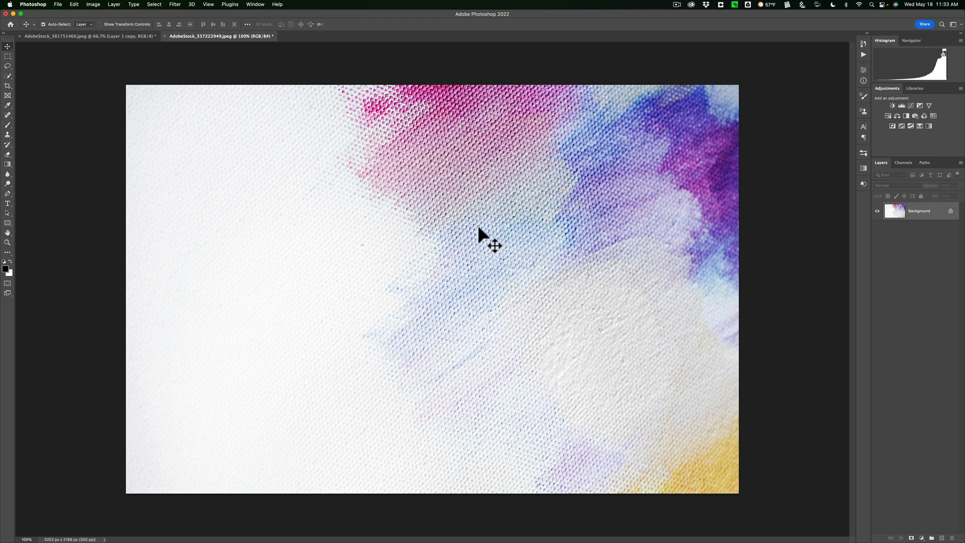
{"action": "left_click", "coordinate": [86, 36]}
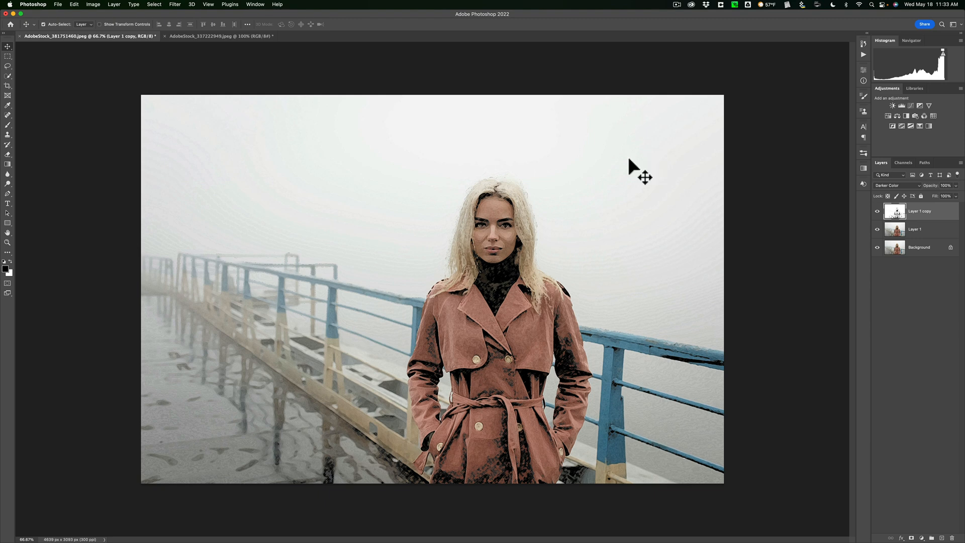
- Rotate the canvas texture document 90° counterclockwise into portrait orientation
{"action": "left_click", "coordinate": [198, 36]}
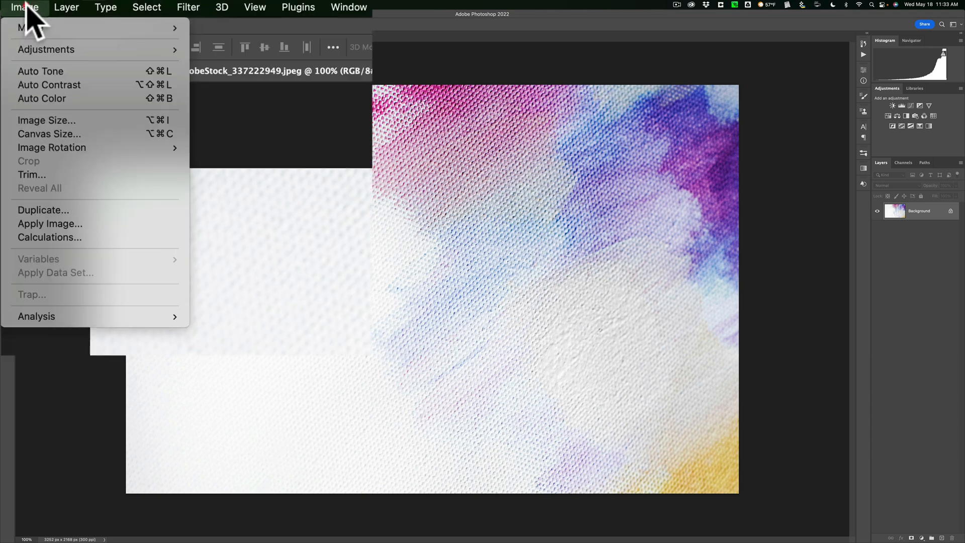
{"action": "mouse_move", "coordinate": [51, 147]}
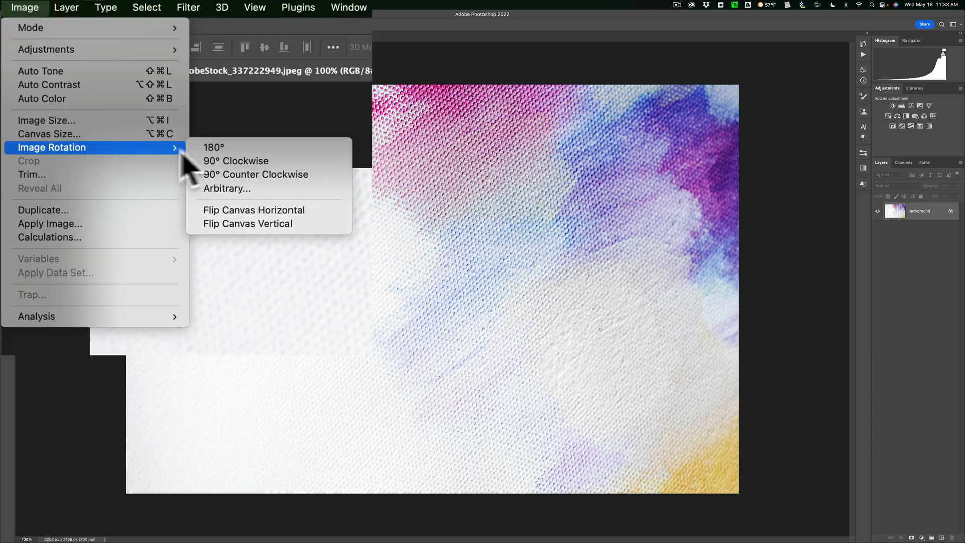
{"action": "mouse_move", "coordinate": [264, 223]}
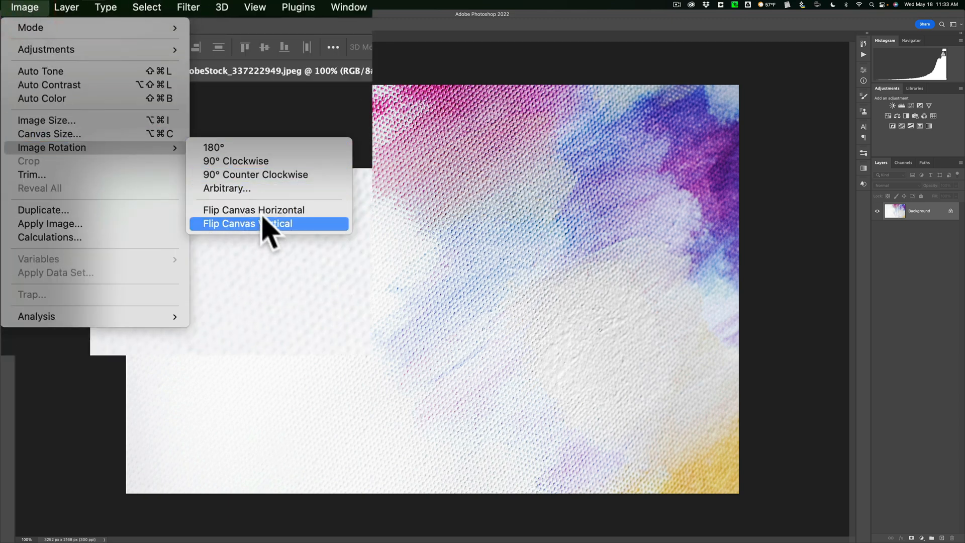
{"action": "mouse_move", "coordinate": [269, 174]}
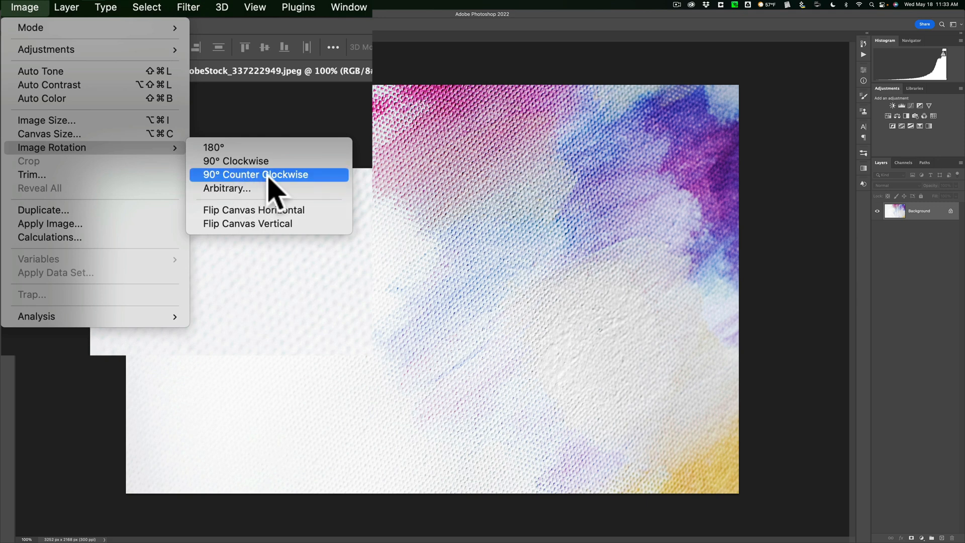
{"action": "left_click", "coordinate": [254, 174]}
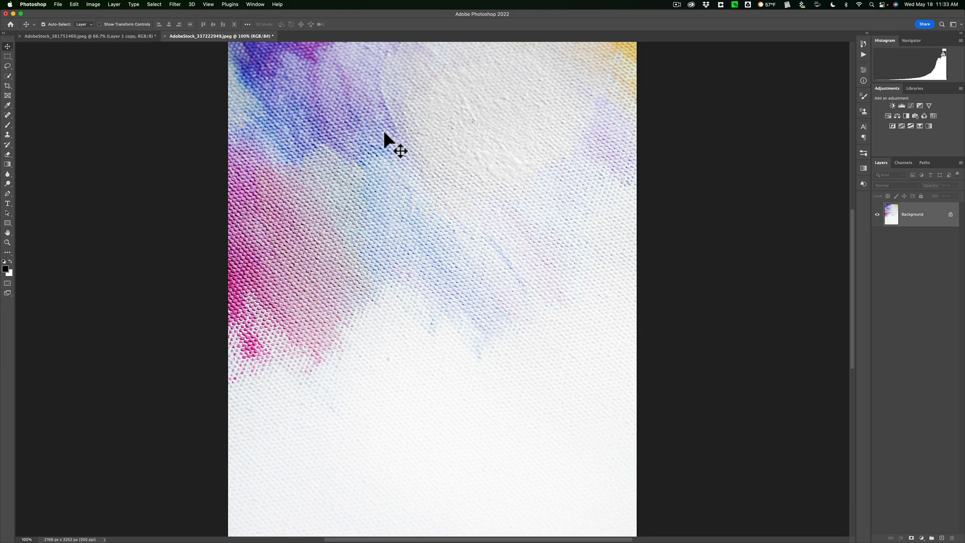
{"action": "mouse_move", "coordinate": [278, 145]}
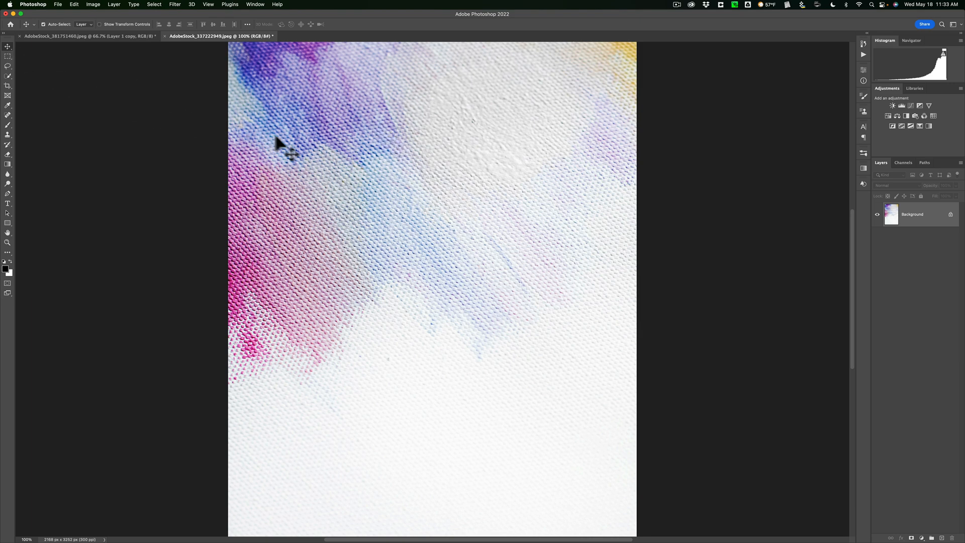
{"action": "mouse_move", "coordinate": [424, 191]}
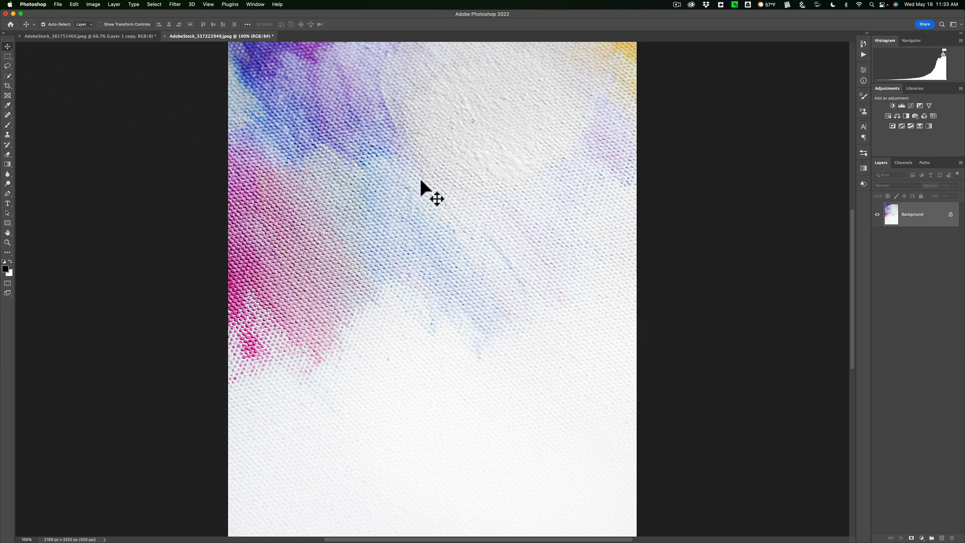
{"action": "mouse_move", "coordinate": [448, 207]}
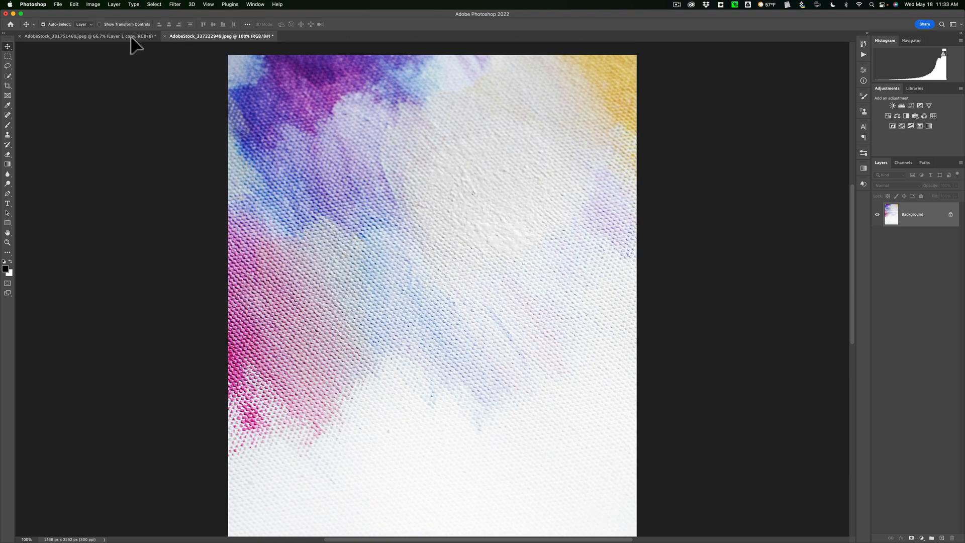
- Drag the texture image into the pier photo document as a new top layer
{"action": "left_click", "coordinate": [62, 36]}
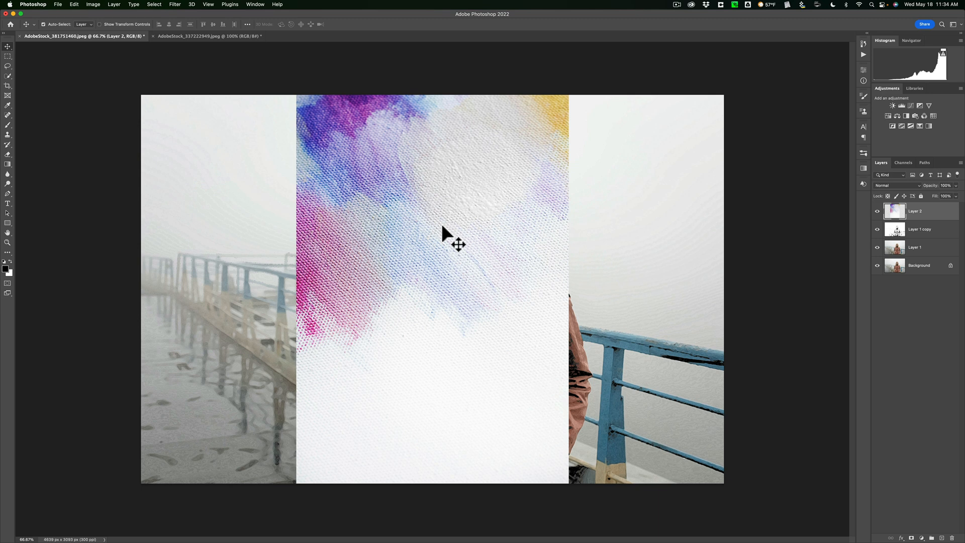
- Free Transform the texture layer so it covers the photo from left to right edge
{"action": "key", "text": "cmd+t"}
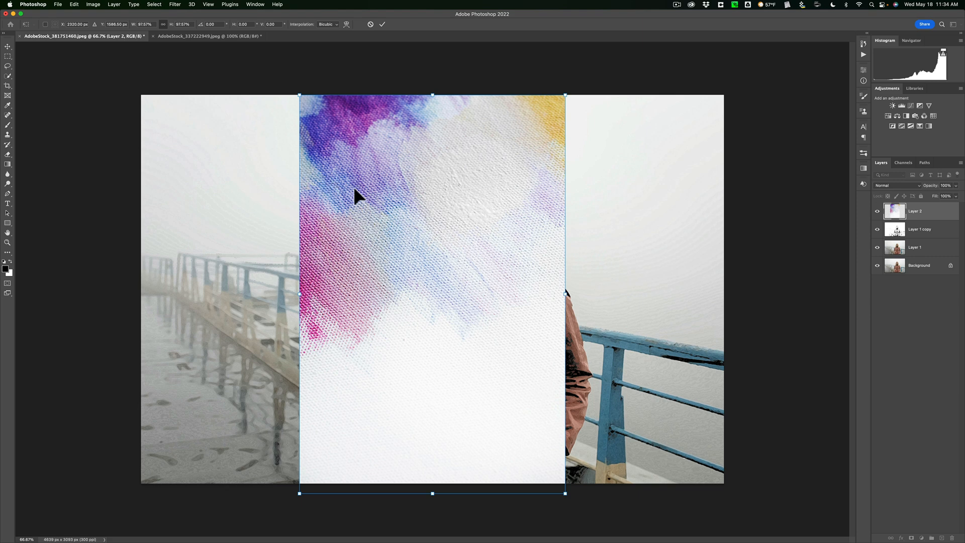
{"action": "mouse_move", "coordinate": [564, 293]}
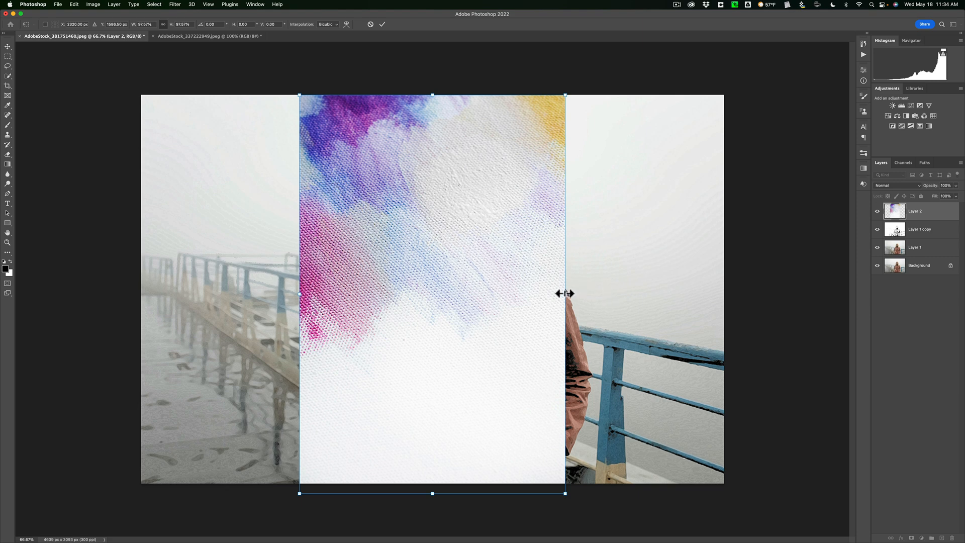
{"action": "left_click_drag", "start_coordinate": [564, 293], "coordinate": [597, 295]}
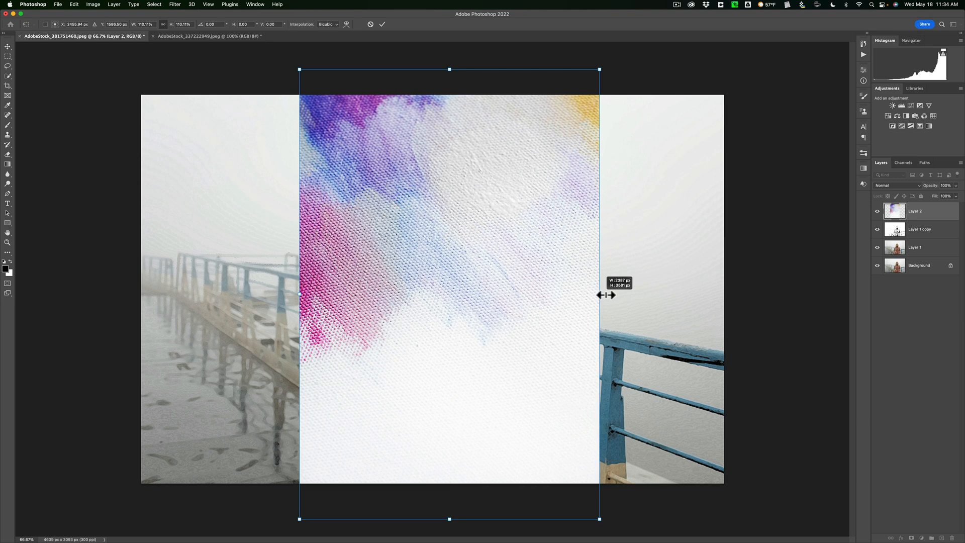
{"action": "left_click_drag", "start_coordinate": [597, 294], "coordinate": [593, 295]}
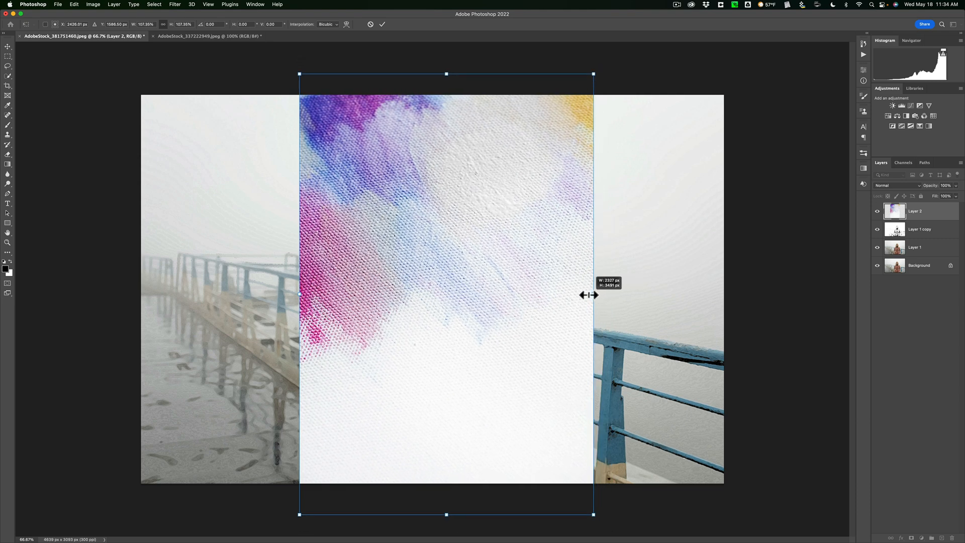
{"action": "left_click_drag", "start_coordinate": [593, 294], "coordinate": [564, 295]}
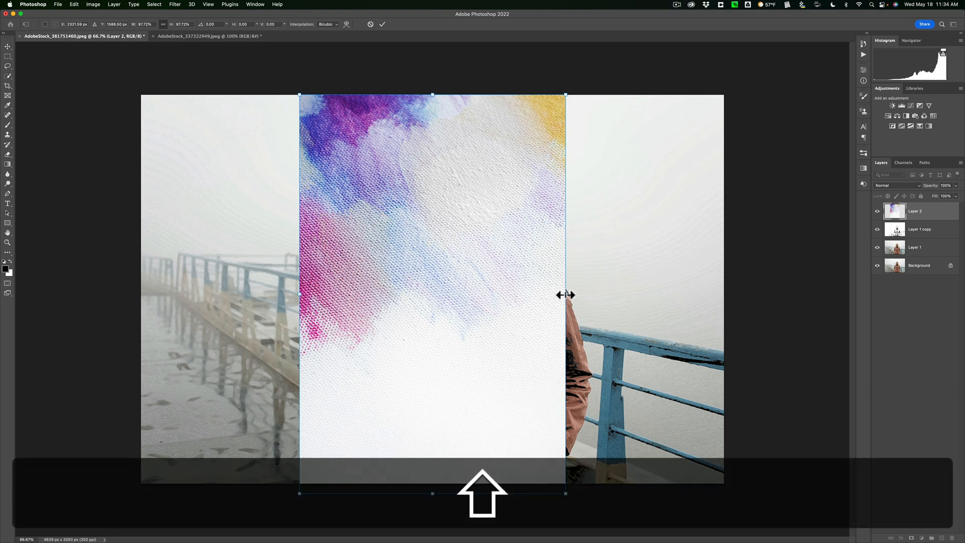
{"action": "left_click_drag", "start_coordinate": [565, 295], "coordinate": [696, 297]}
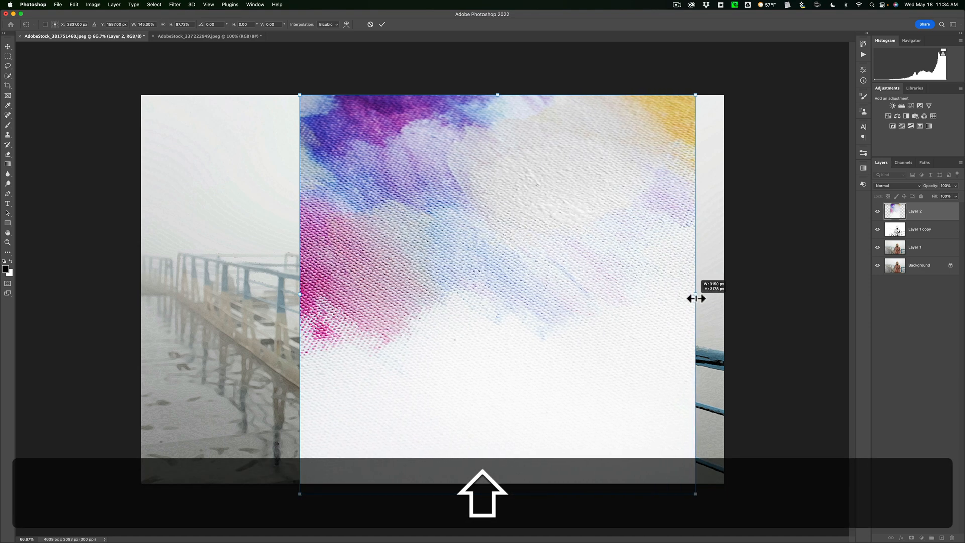
{"action": "left_click_drag", "start_coordinate": [696, 298], "coordinate": [723, 300]}
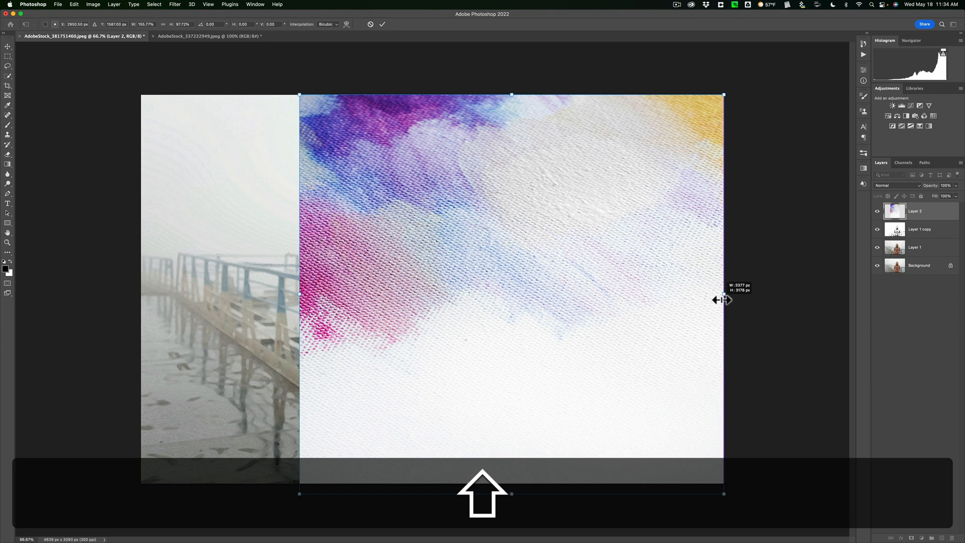
{"action": "left_click_drag", "start_coordinate": [300, 294], "coordinate": [251, 294]}
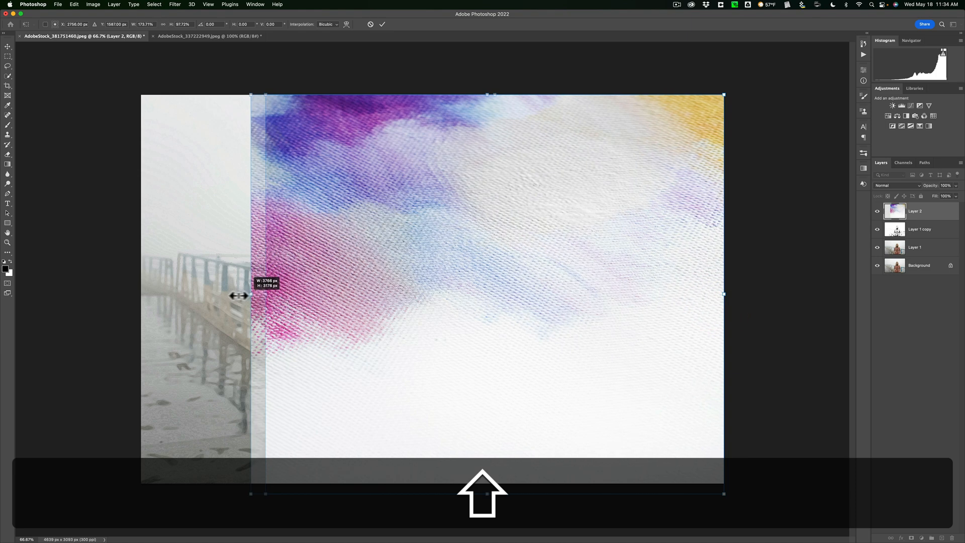
{"action": "left_click_drag", "start_coordinate": [250, 295], "coordinate": [142, 294]}
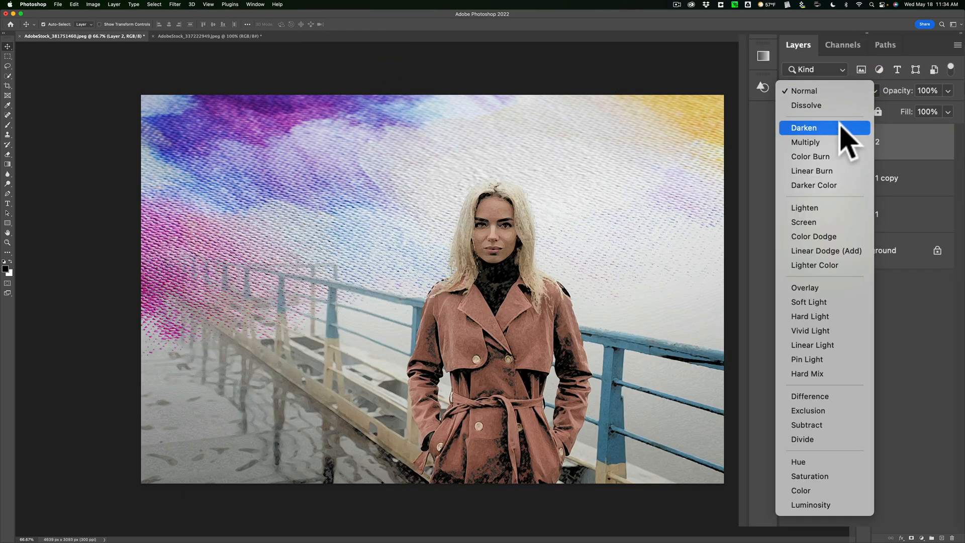
{"action": "mouse_move", "coordinate": [805, 141]}
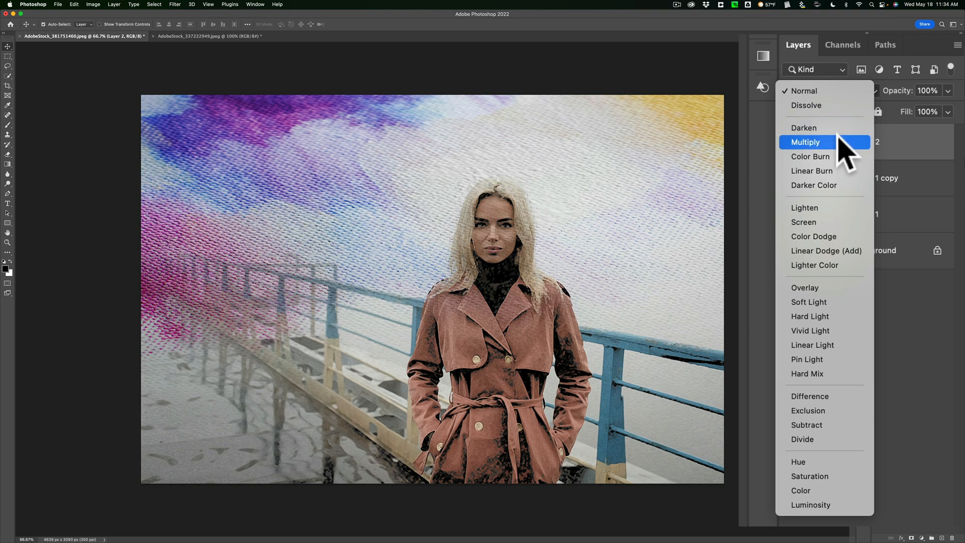
{"action": "mouse_move", "coordinate": [810, 156]}
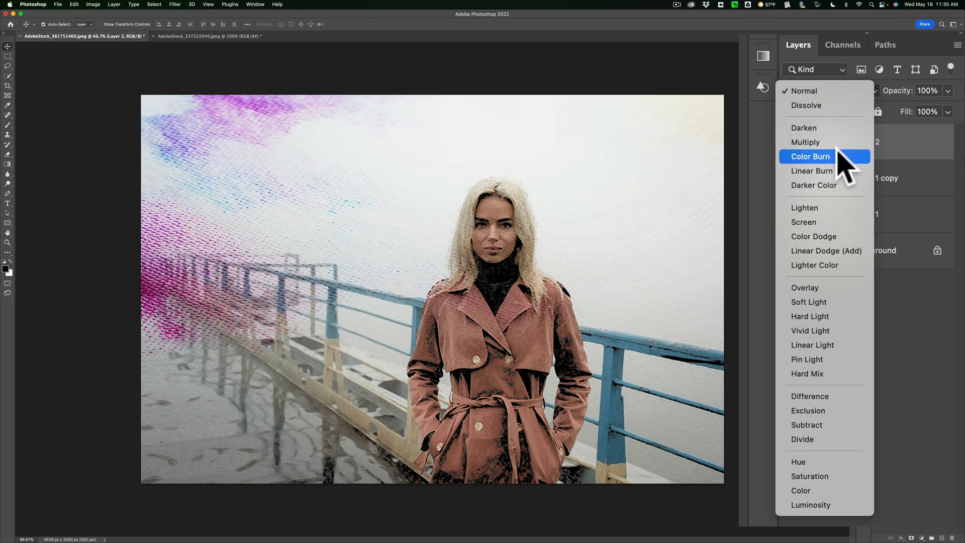
{"action": "mouse_move", "coordinate": [812, 171]}
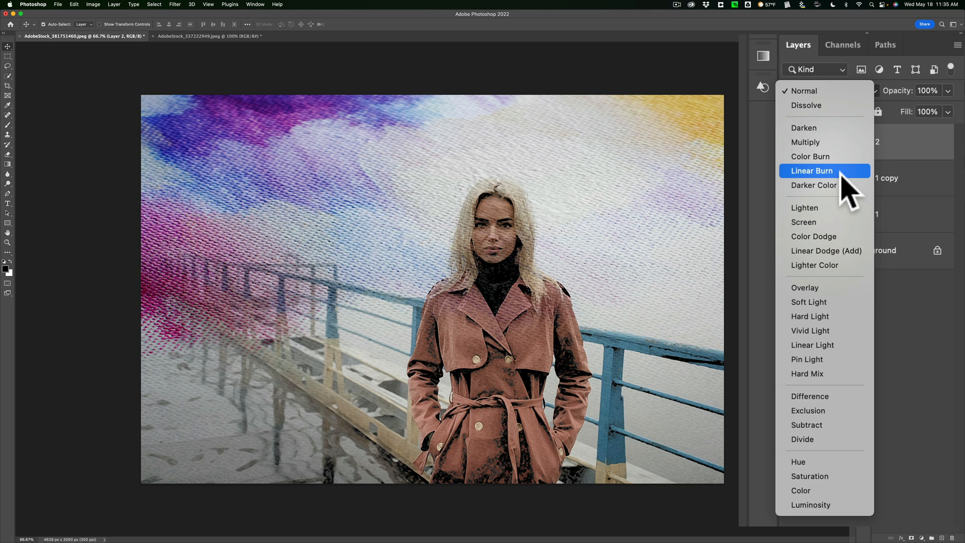
{"action": "mouse_move", "coordinate": [814, 185]}
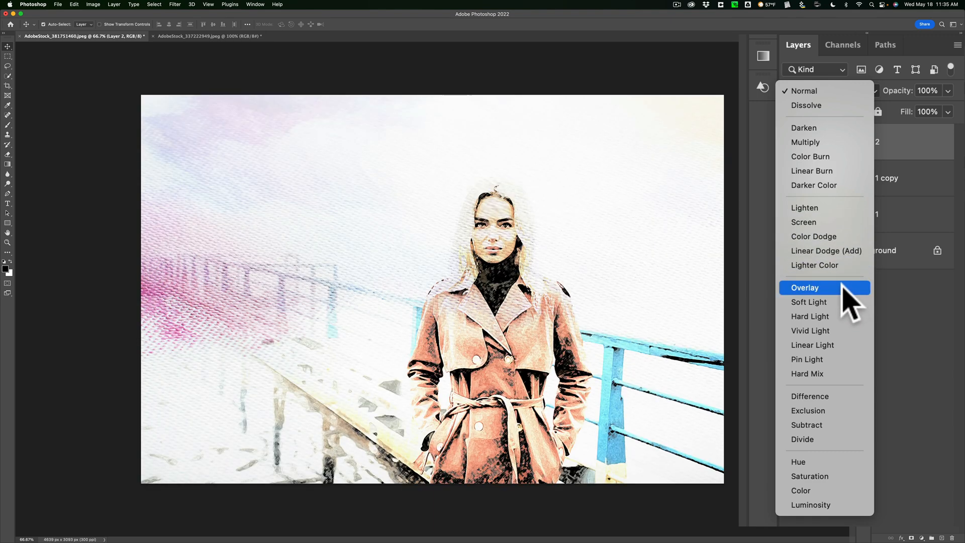
- Preview Soft Light, then set the texture layer's blend mode to Multiply
{"action": "left_click", "coordinate": [808, 301]}
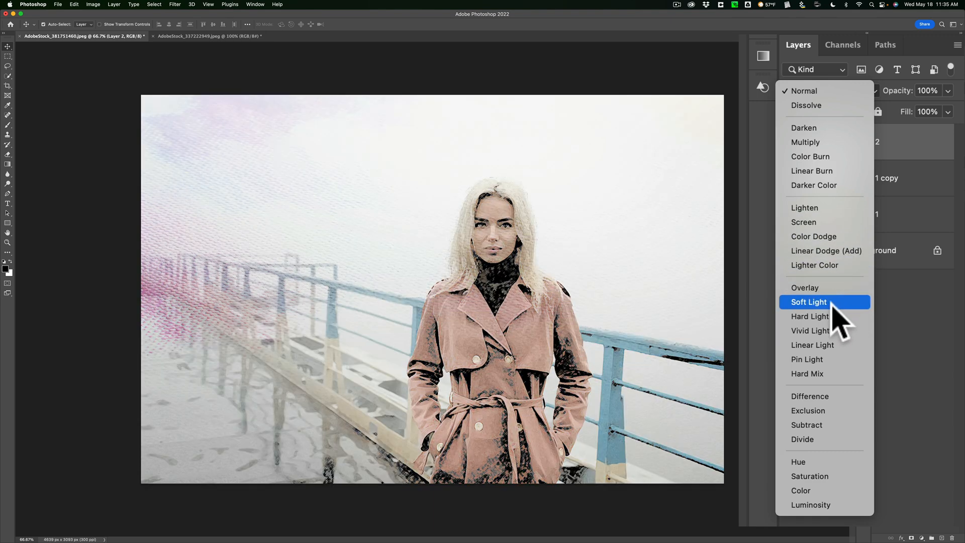
{"action": "mouse_move", "coordinate": [807, 358]}
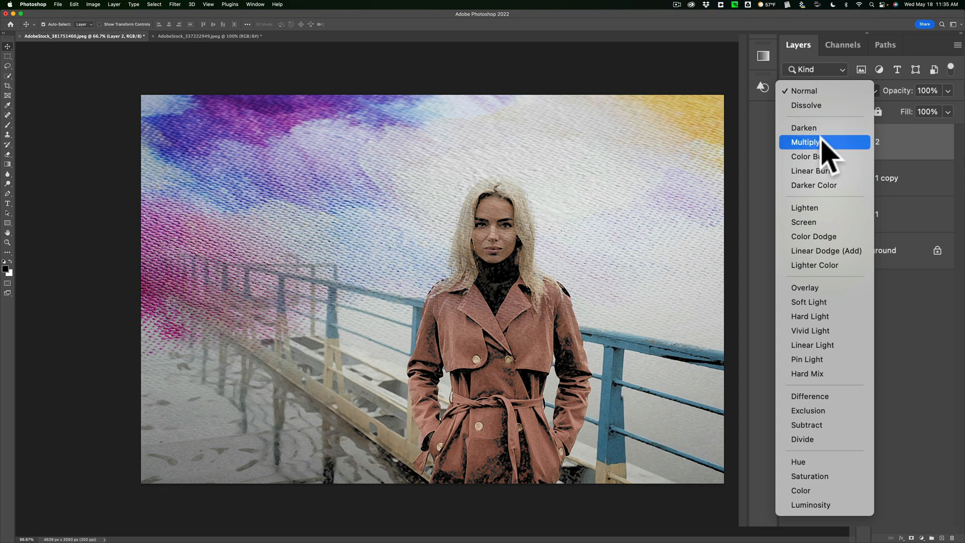
{"action": "mouse_move", "coordinate": [817, 178]}
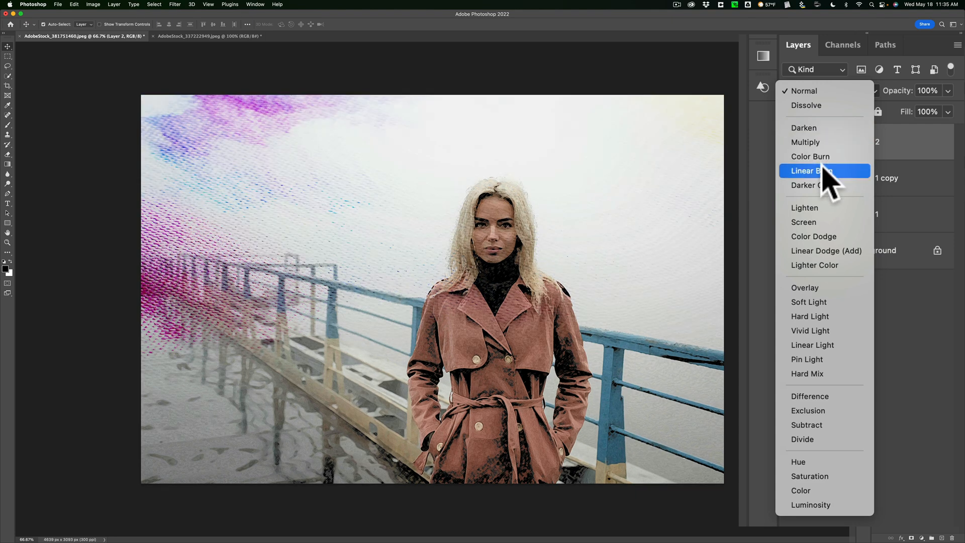
{"action": "mouse_move", "coordinate": [819, 185]}
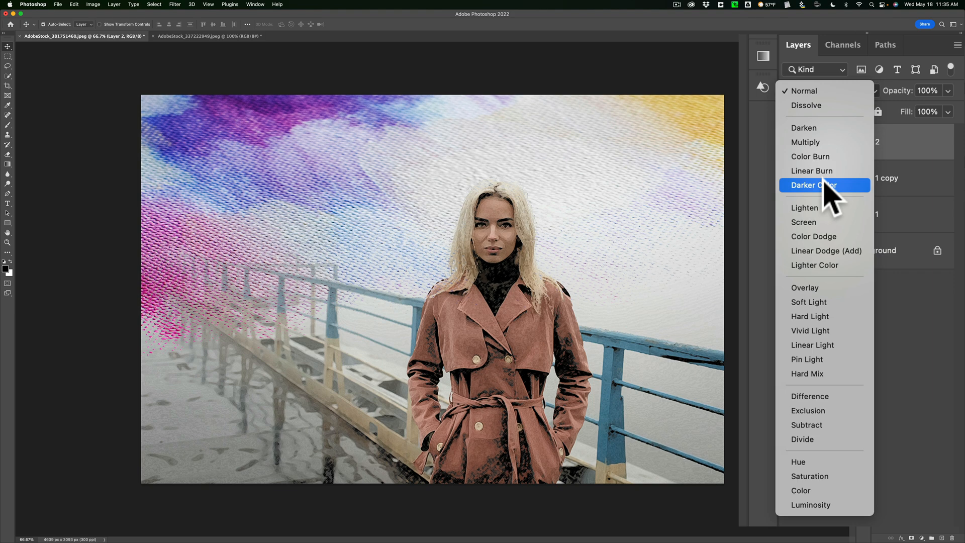
{"action": "mouse_move", "coordinate": [812, 127]}
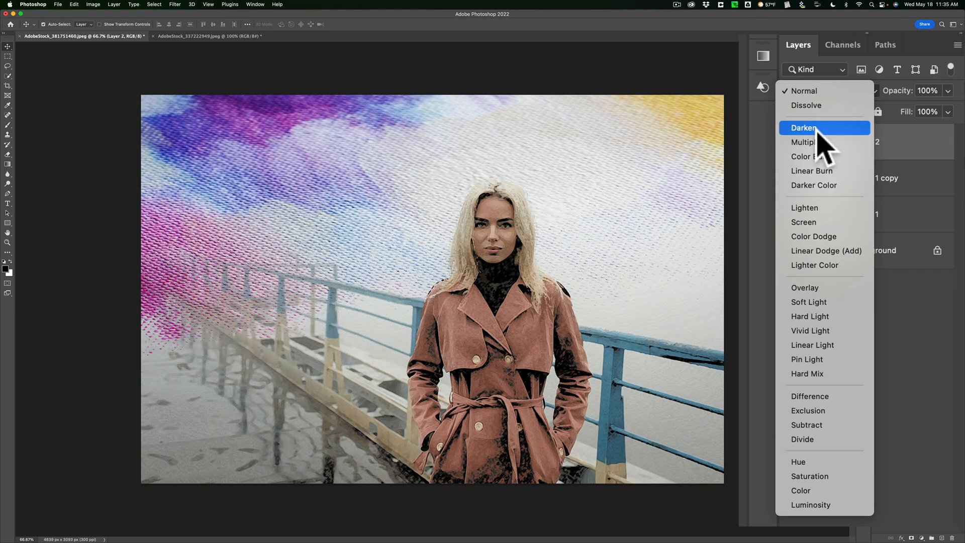
{"action": "mouse_move", "coordinate": [818, 141]}
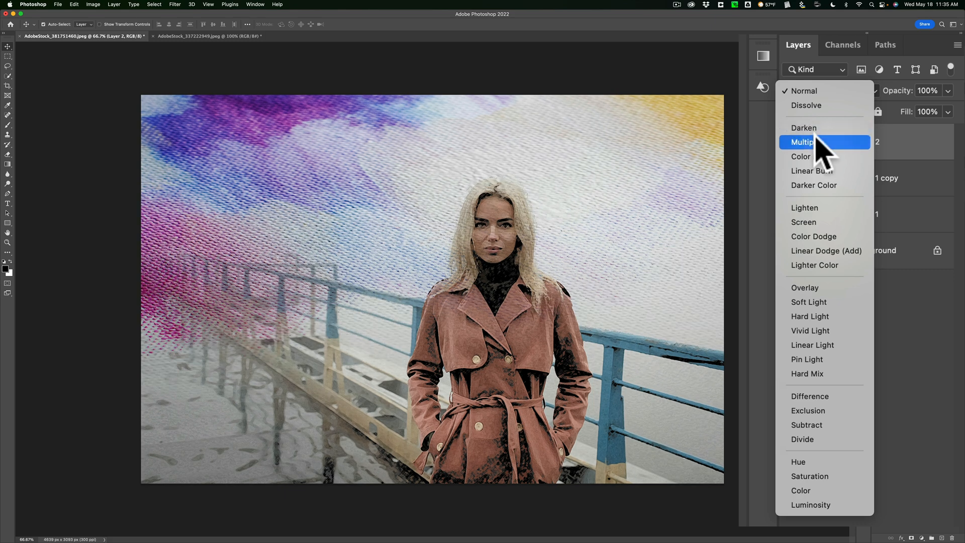
{"action": "left_click", "coordinate": [813, 142]}
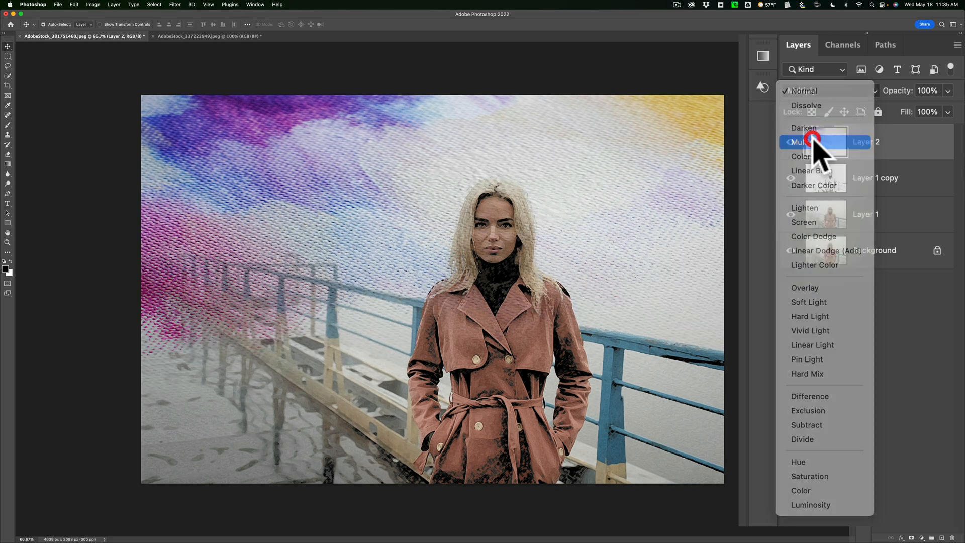
{"action": "left_click", "coordinate": [806, 142]}
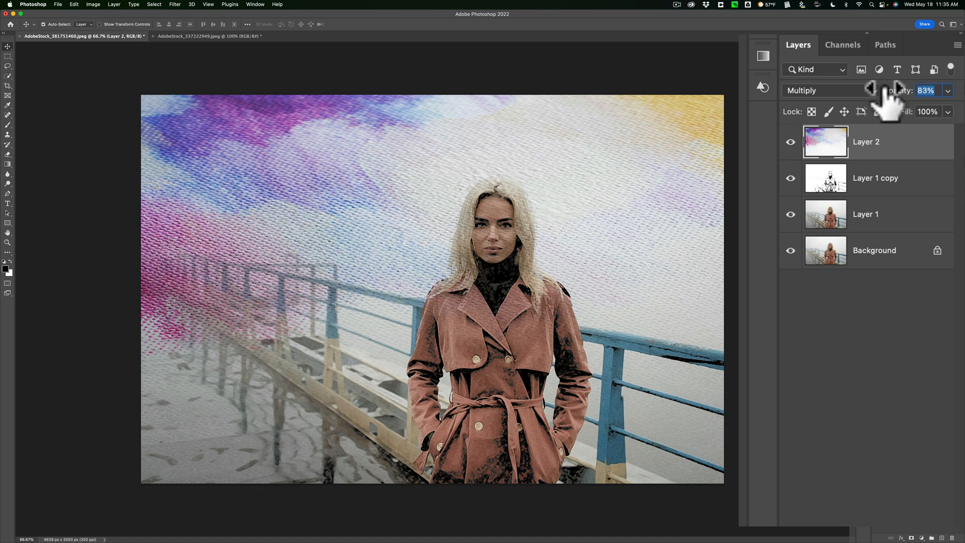
- Reduce the texture layer's opacity to 81% and select the Layer 1 copy sketch layer
{"action": "left_click_drag", "start_coordinate": [905, 90], "coordinate": [899, 91]}
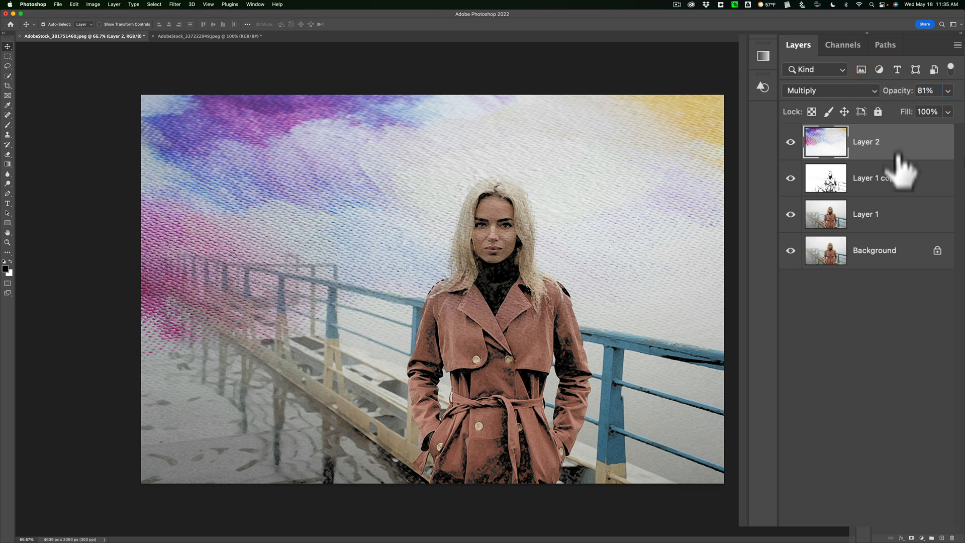
{"action": "left_click", "coordinate": [874, 178]}
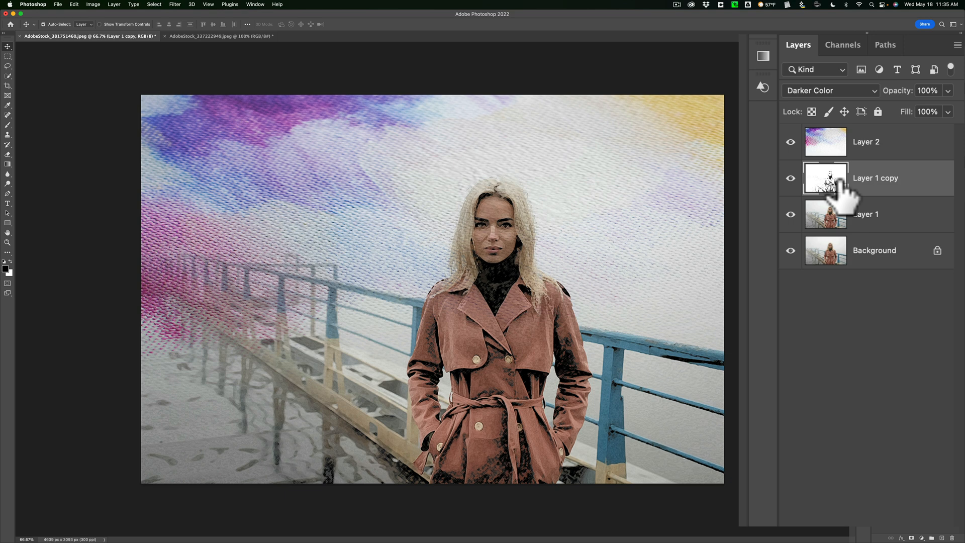
{"action": "mouse_move", "coordinate": [843, 191]}
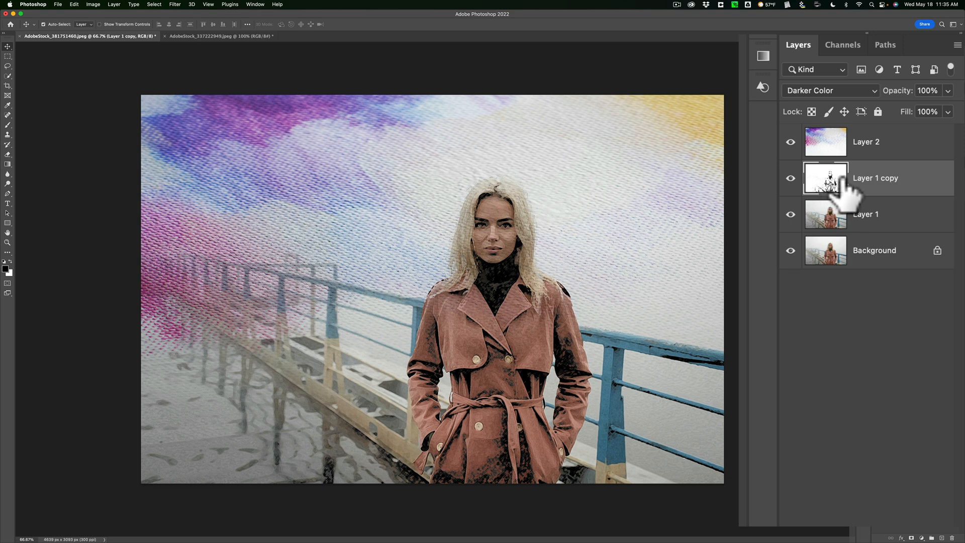
{"action": "mouse_move", "coordinate": [855, 184]}
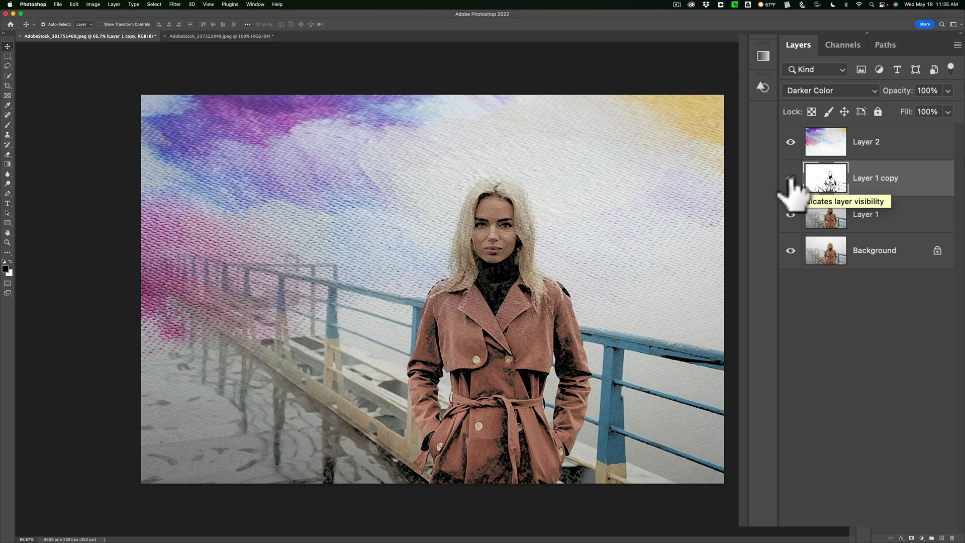
{"action": "left_click", "coordinate": [791, 177]}
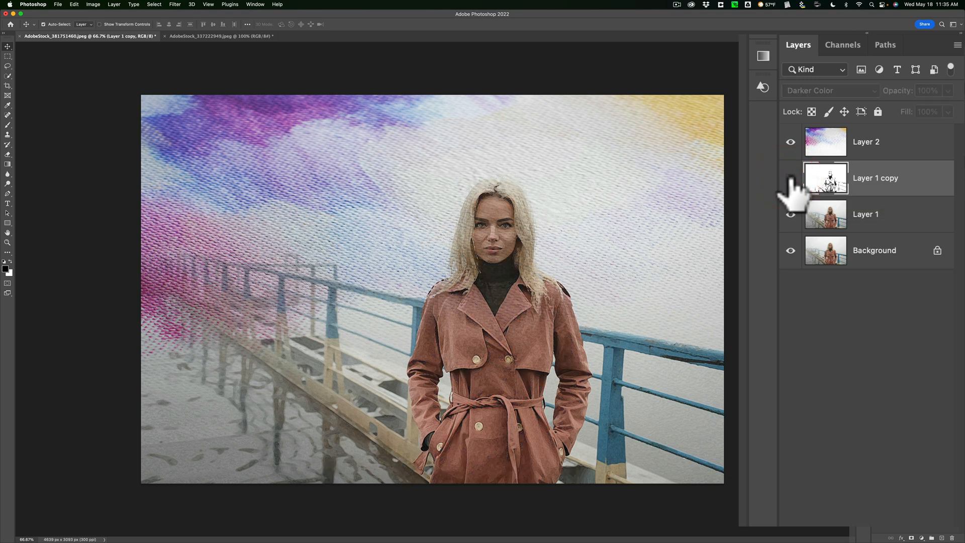
{"action": "left_click", "coordinate": [791, 179]}
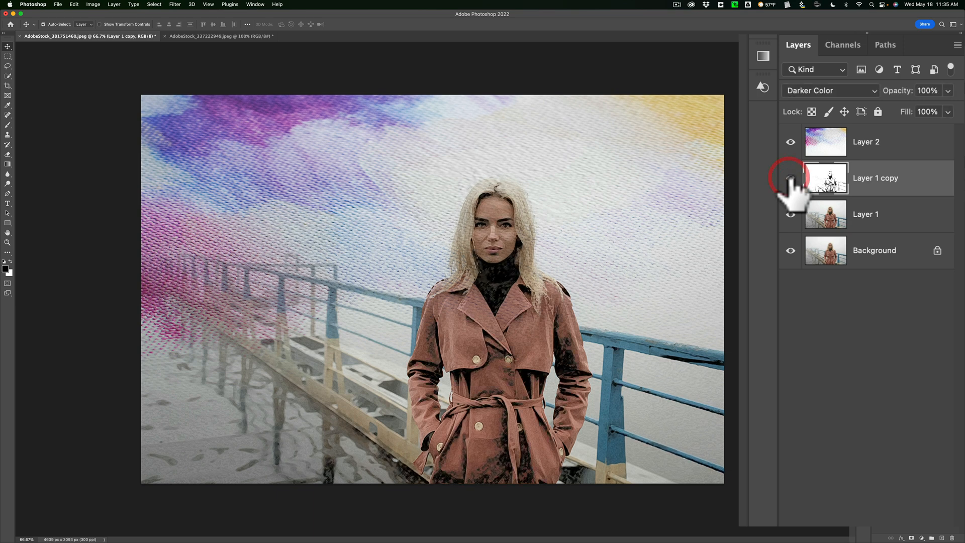